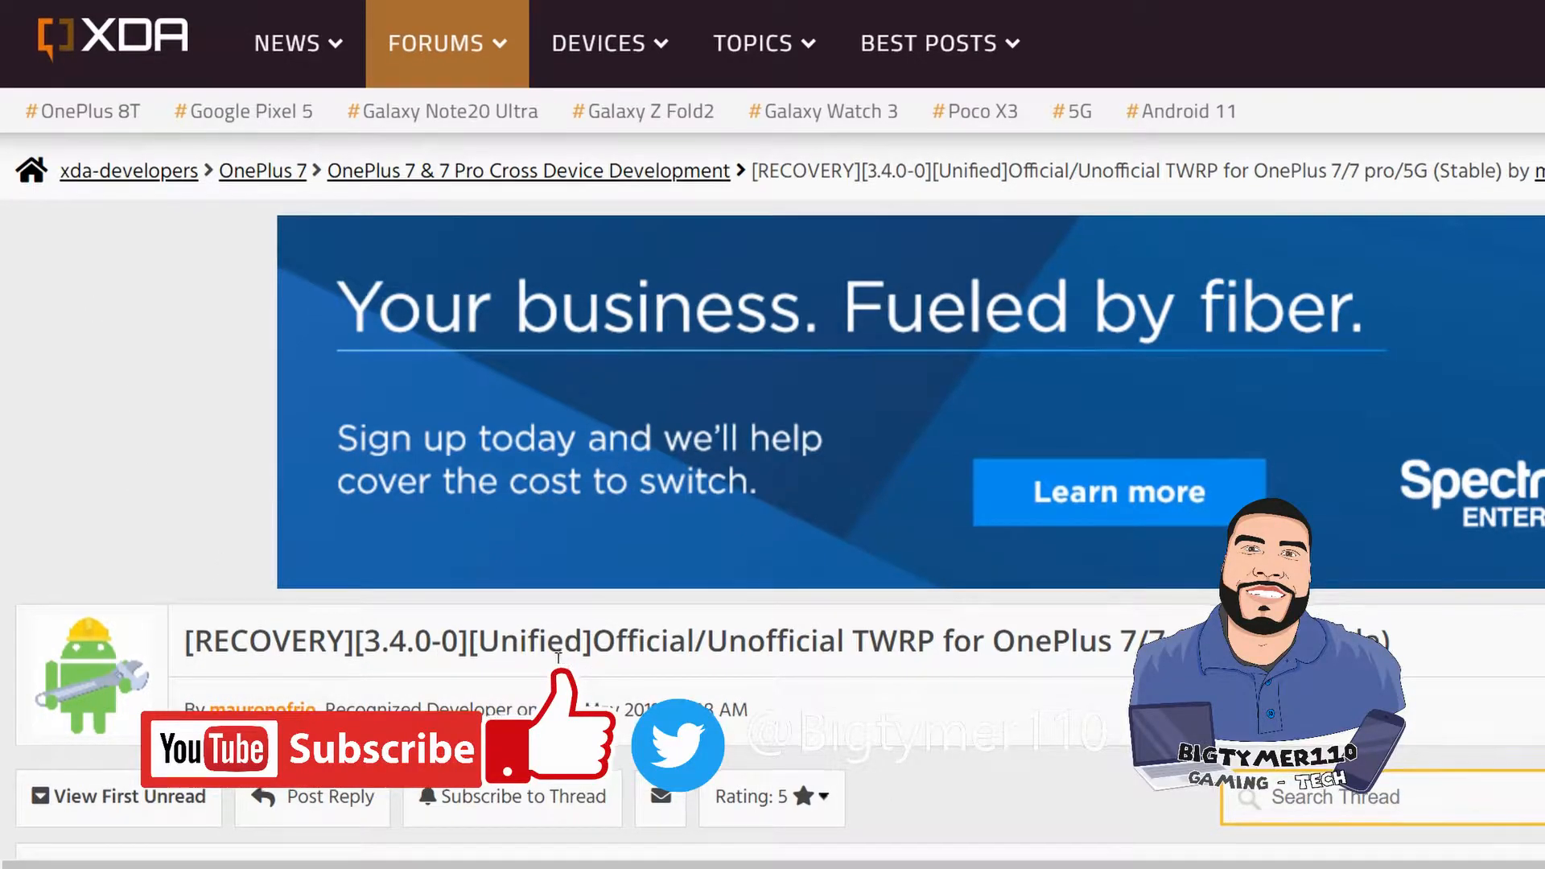
# Download the TWRP 3.4.0-0 image and installer zip from the thread's Download section.
pyautogui.scroll(-3)
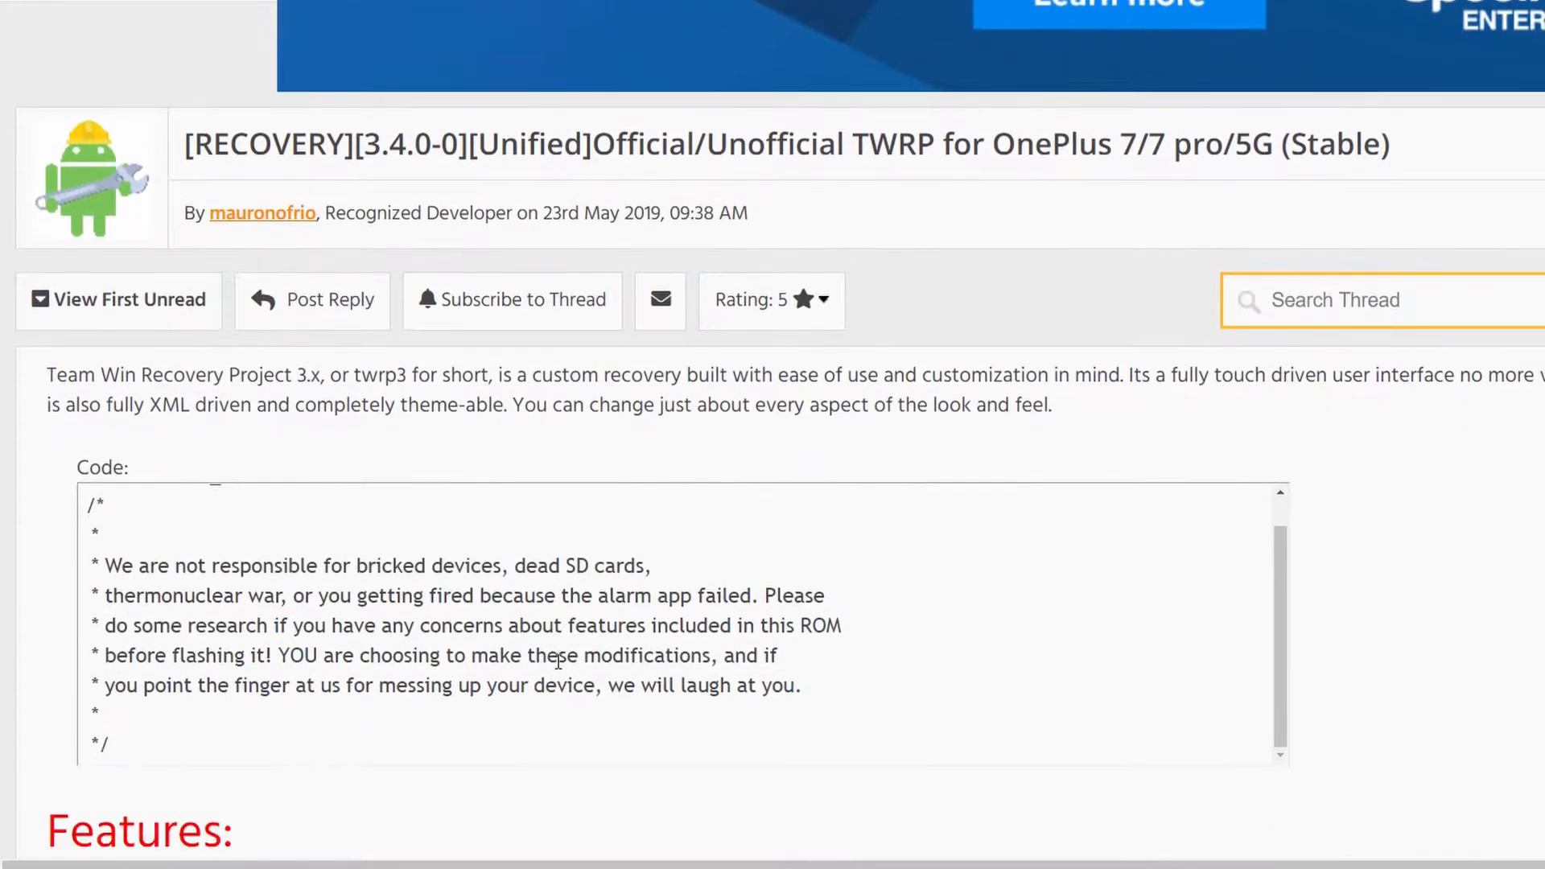
pyautogui.scroll(-3)
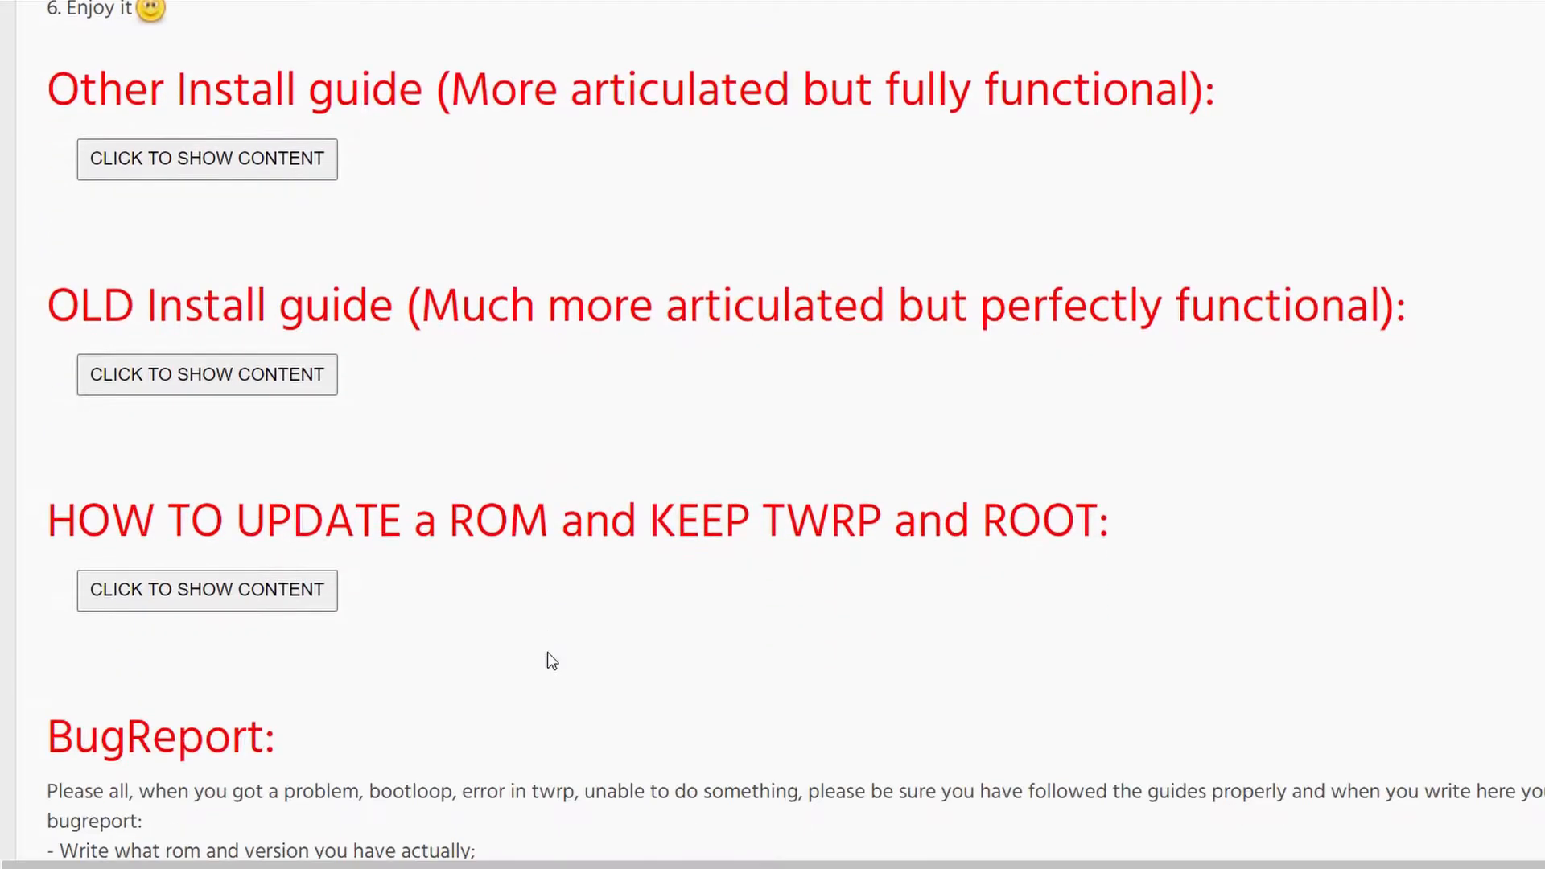
pyautogui.scroll(-3)
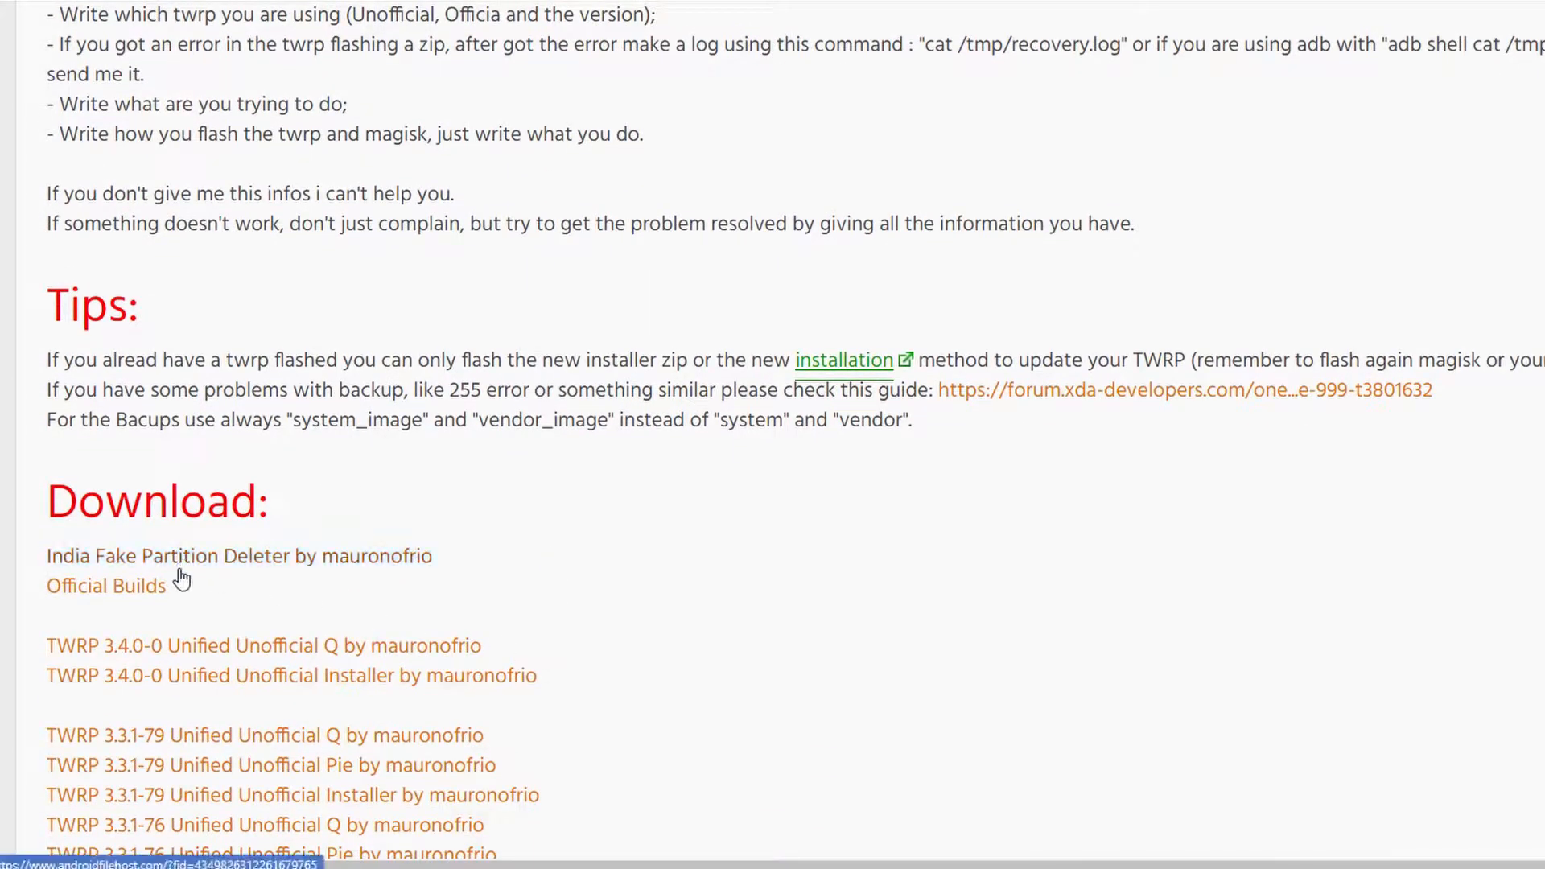
pyautogui.scroll(-3)
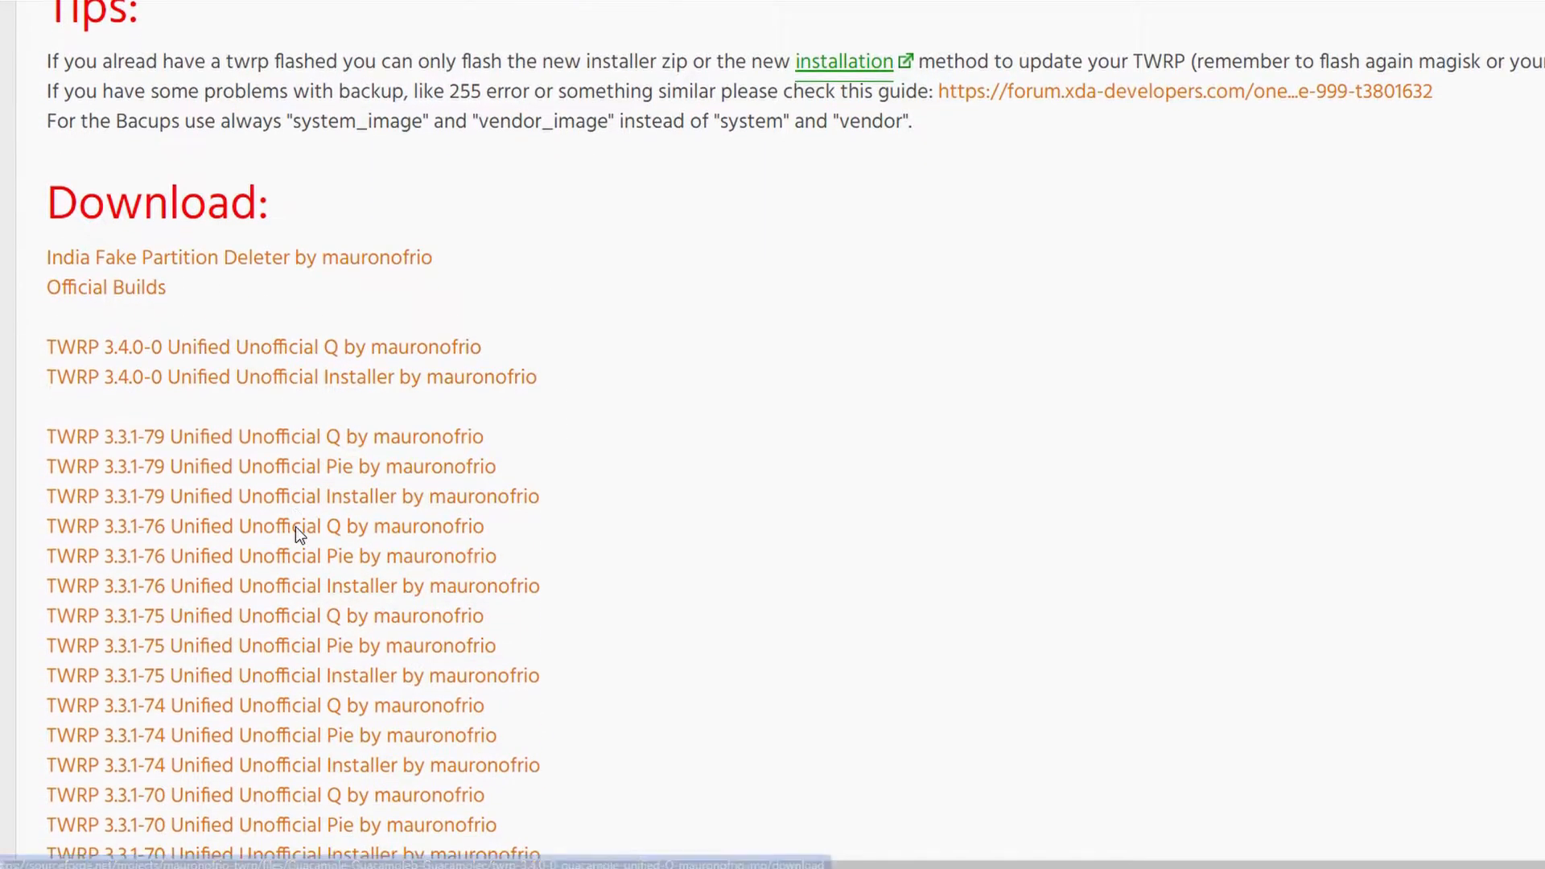
pyautogui.click(263, 346)
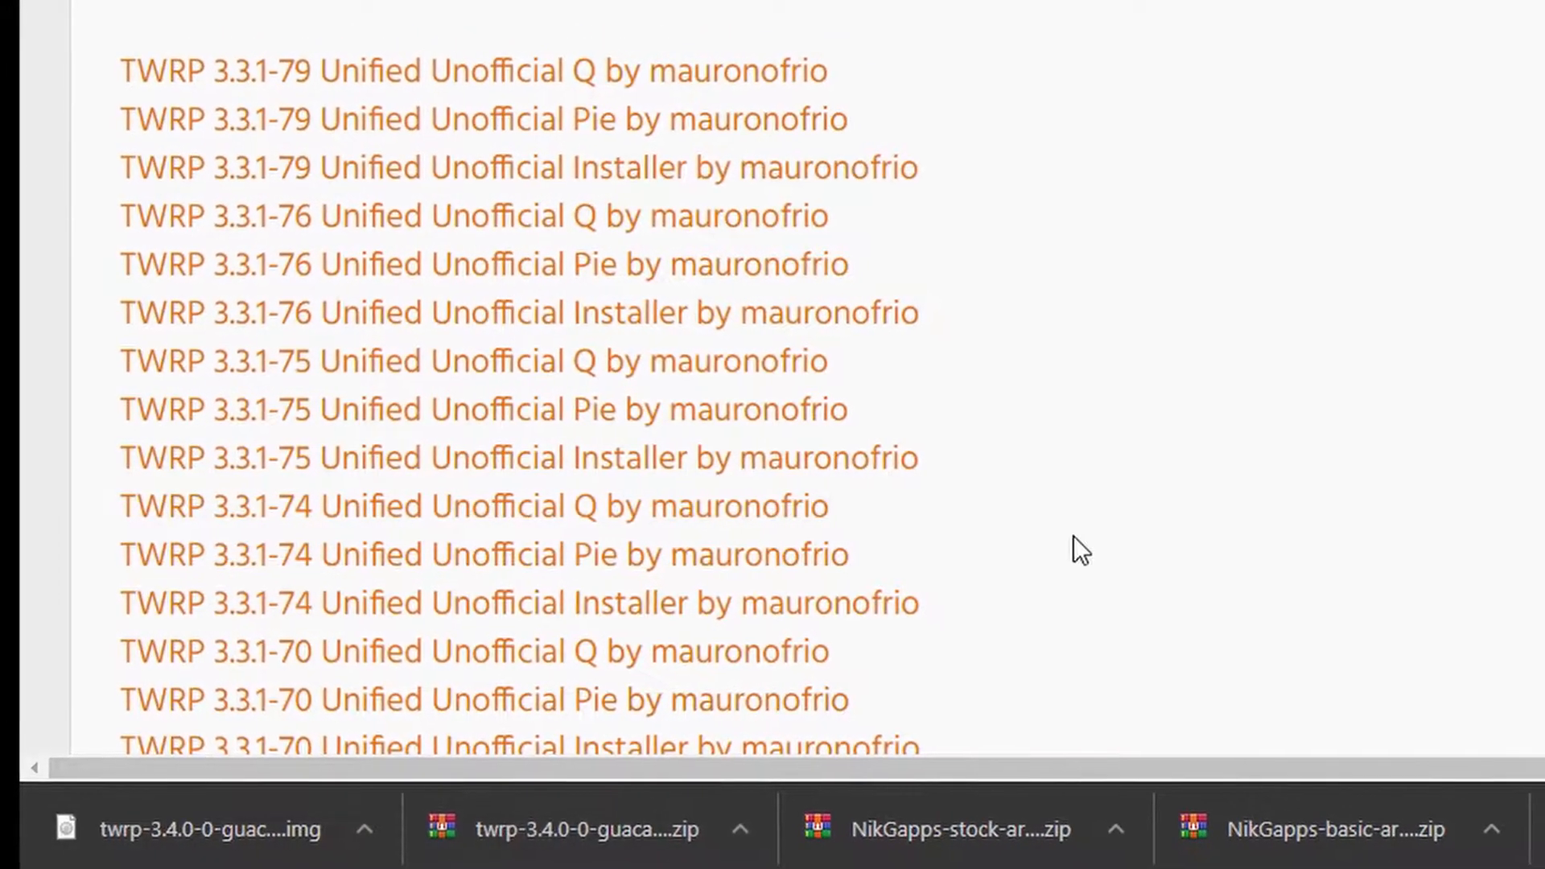
pyautogui.scroll(-3)
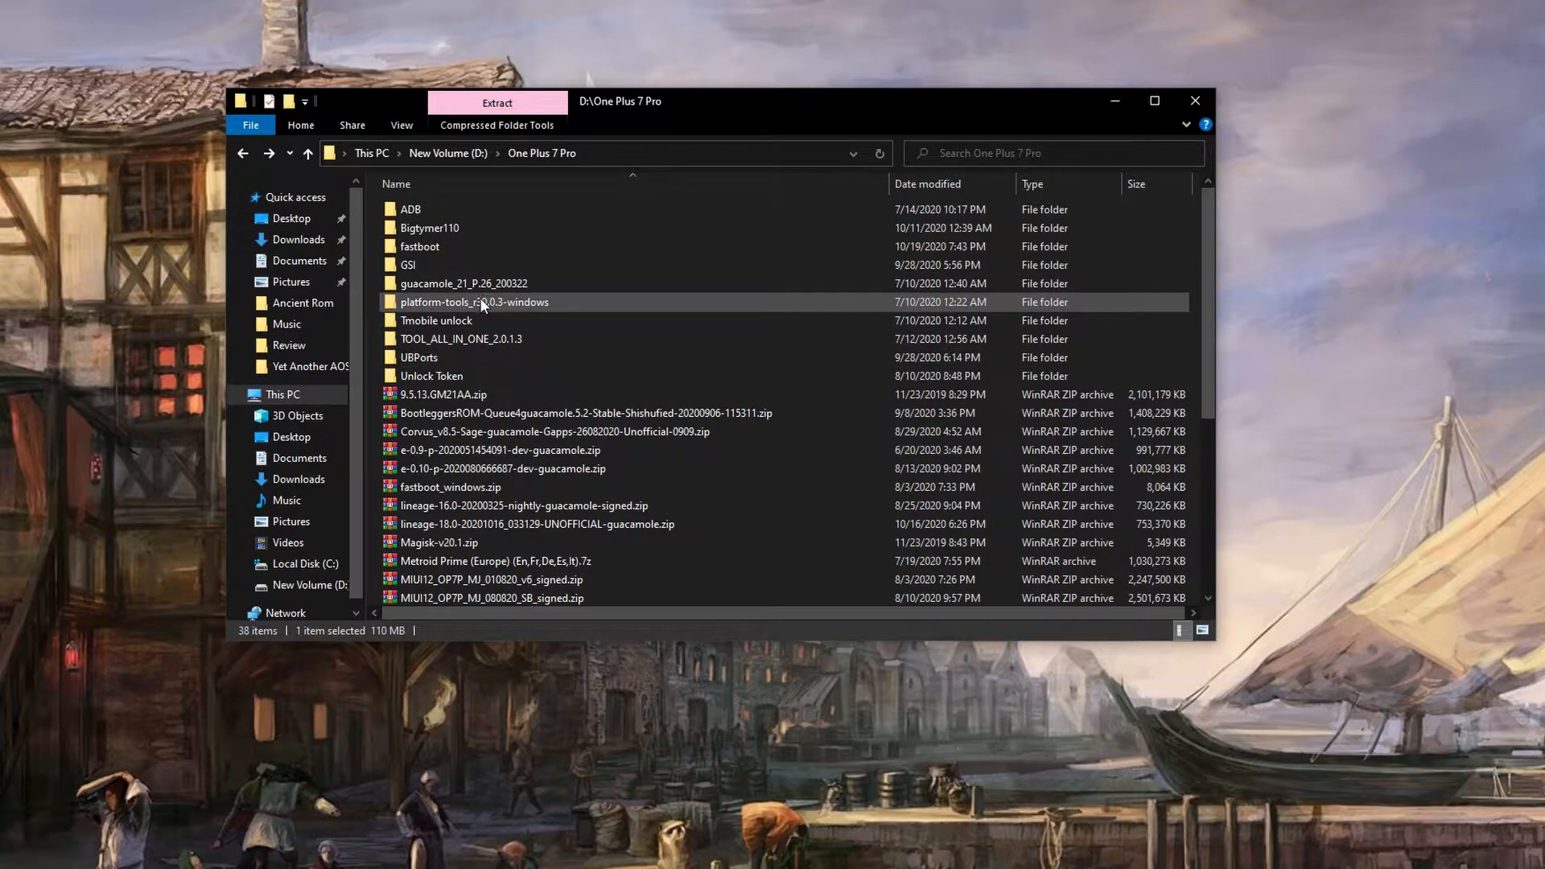
# Open the fastboot folder and launch cmd from its address bar.
pyautogui.doubleClick(420, 247)
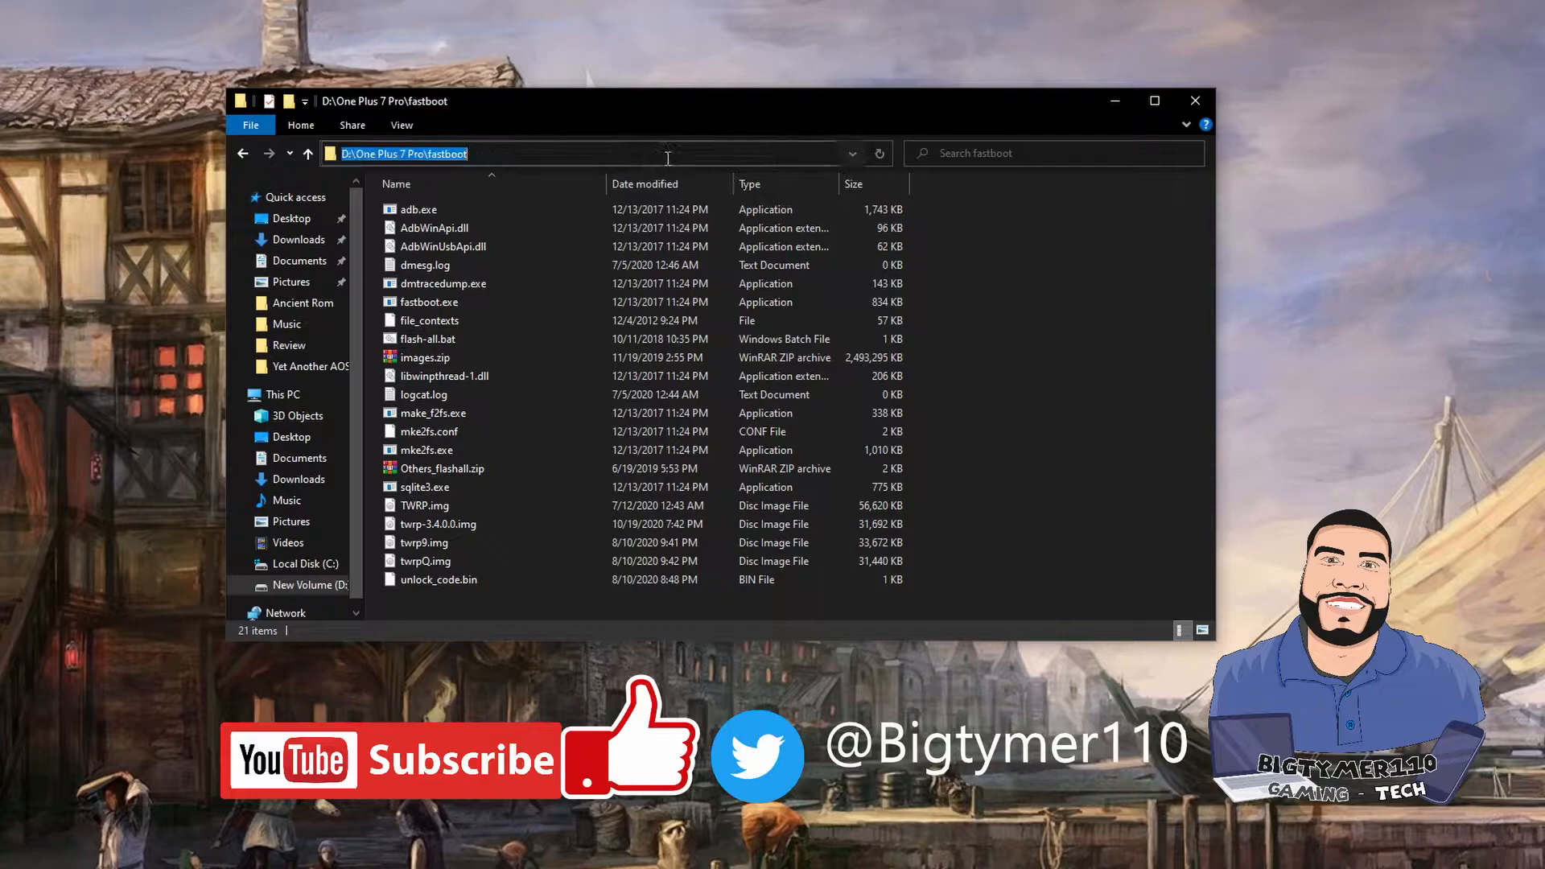
pyautogui.write('cmd')
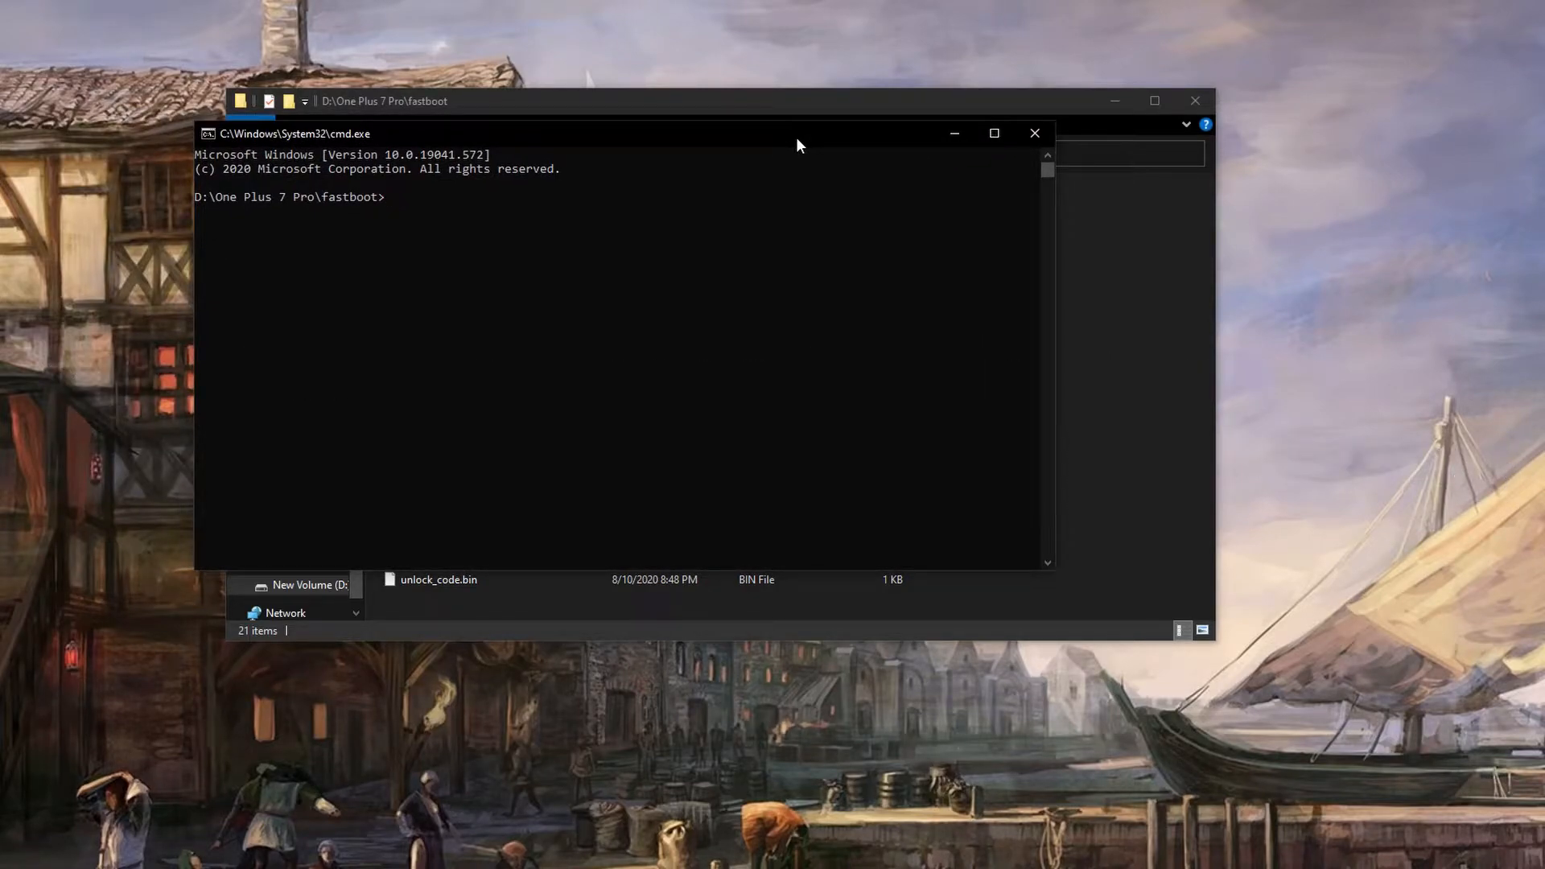
# Run 'adb devices' to confirm the phone, then 'adb reboot bootloader'.
pyautogui.write('a')
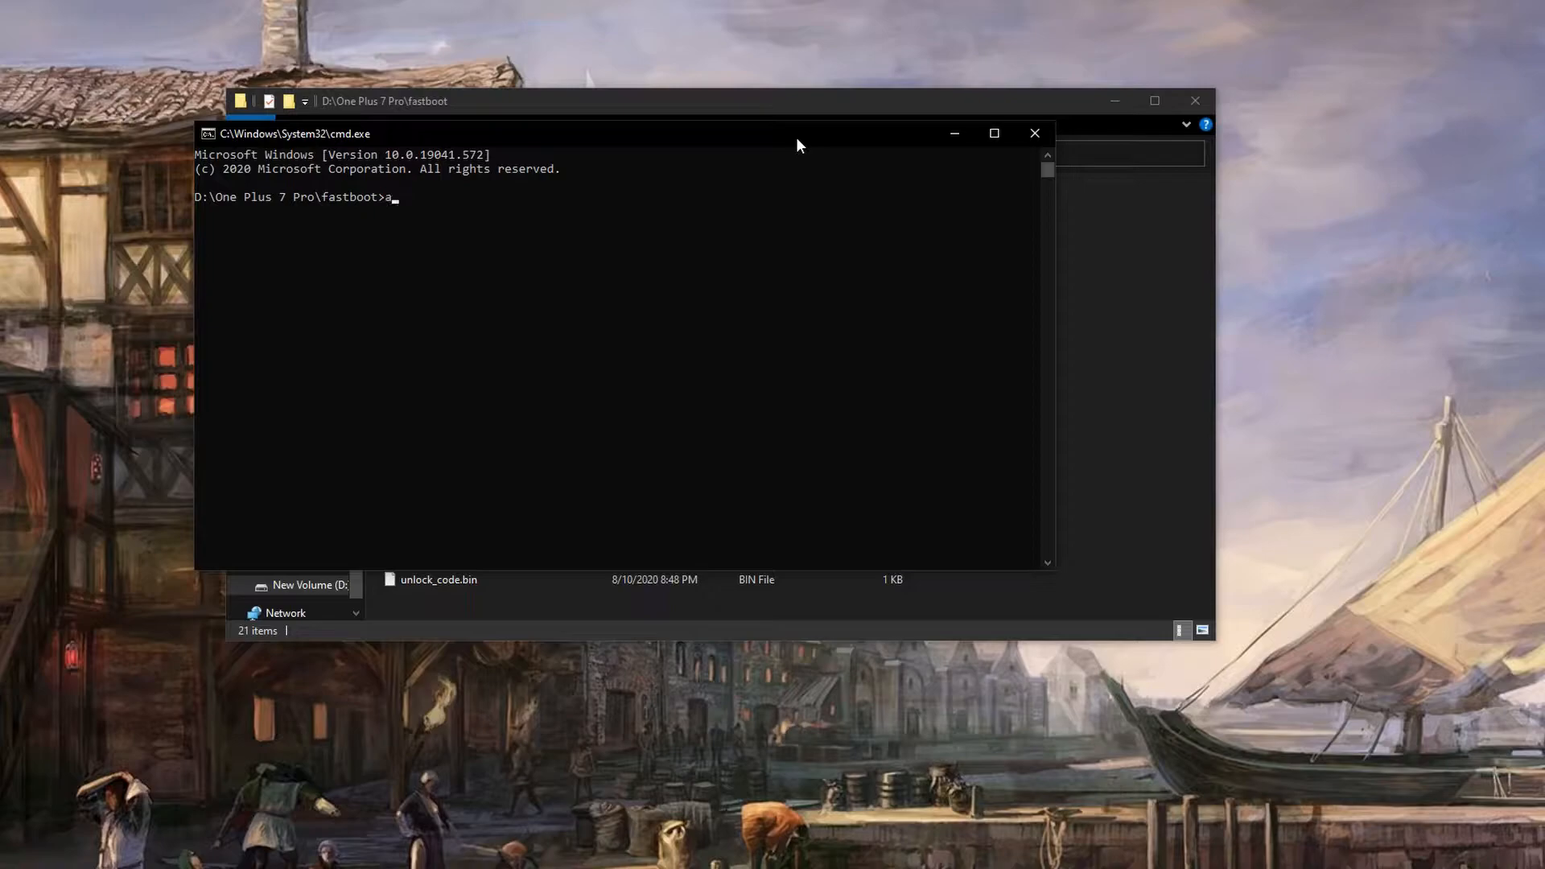
pyautogui.write('db')
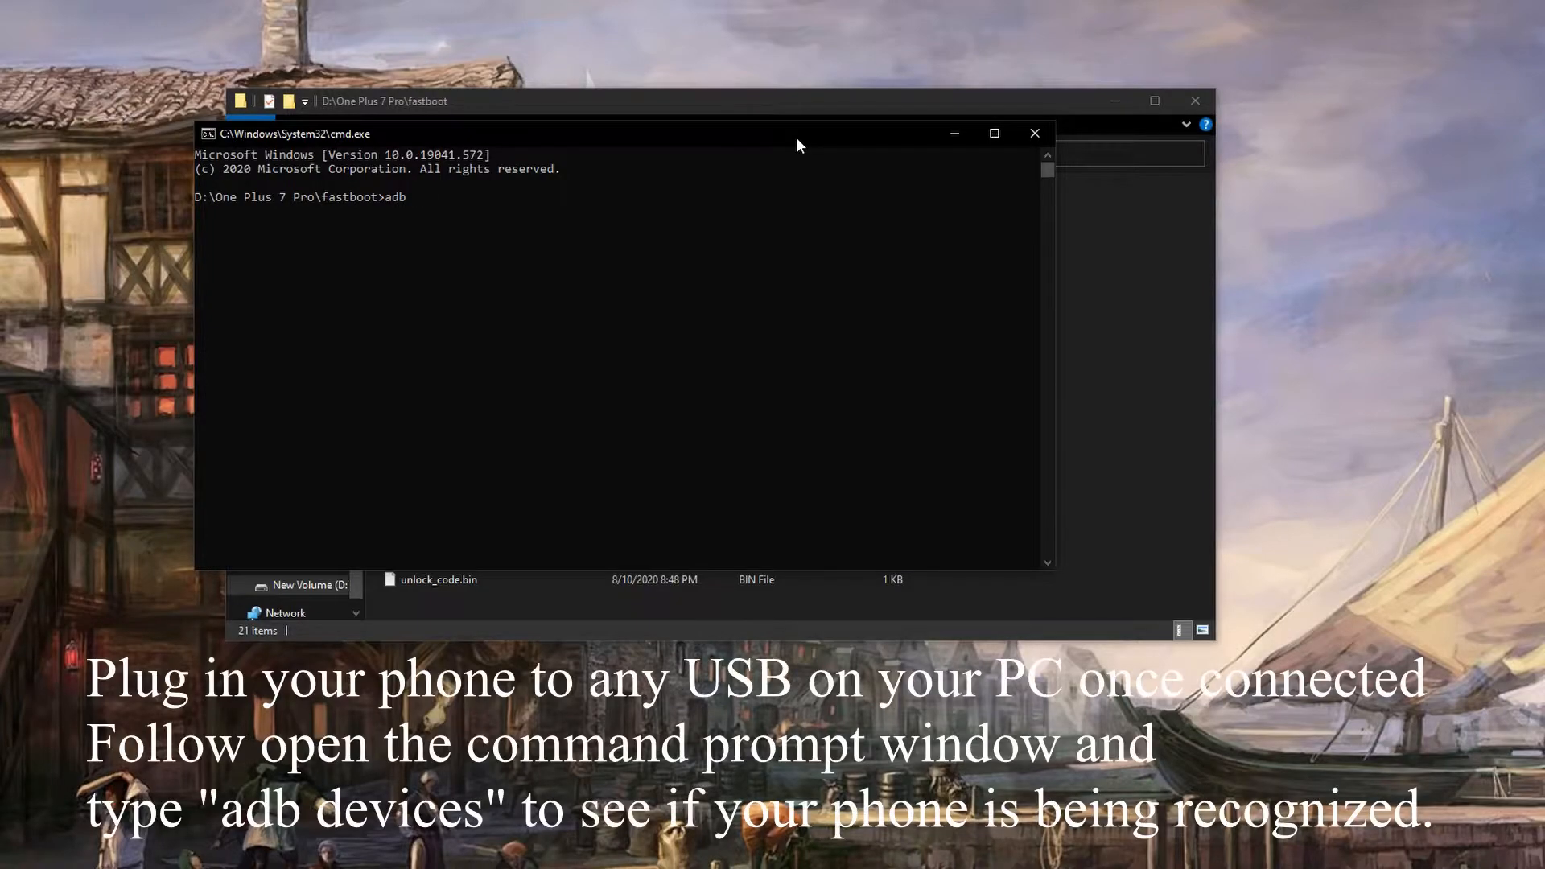
pyautogui.write('devices')
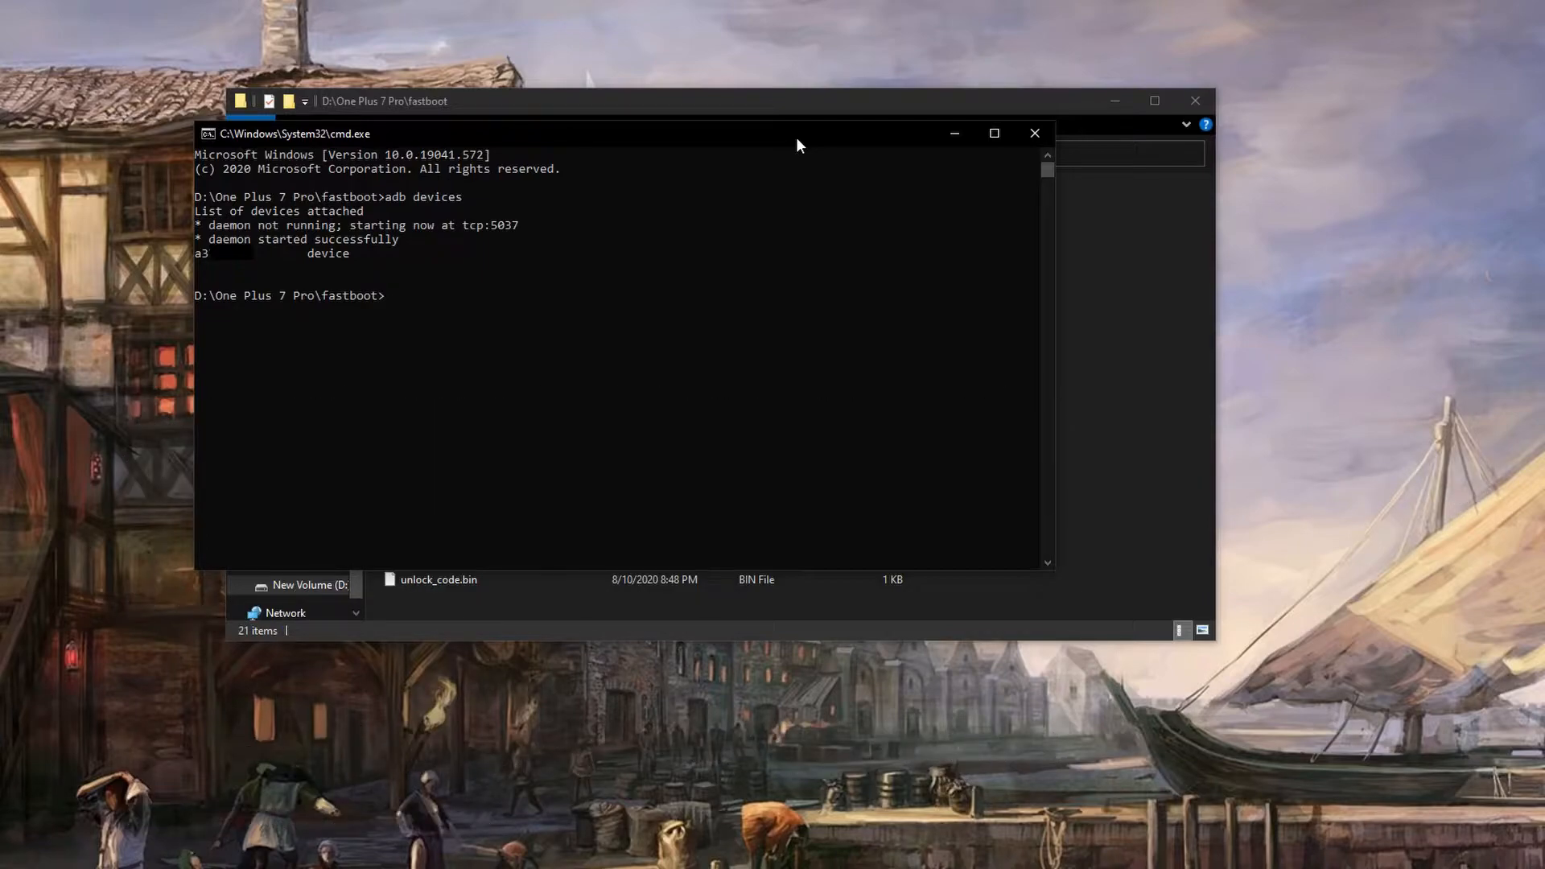
pyautogui.write('adb reboot bootloader')
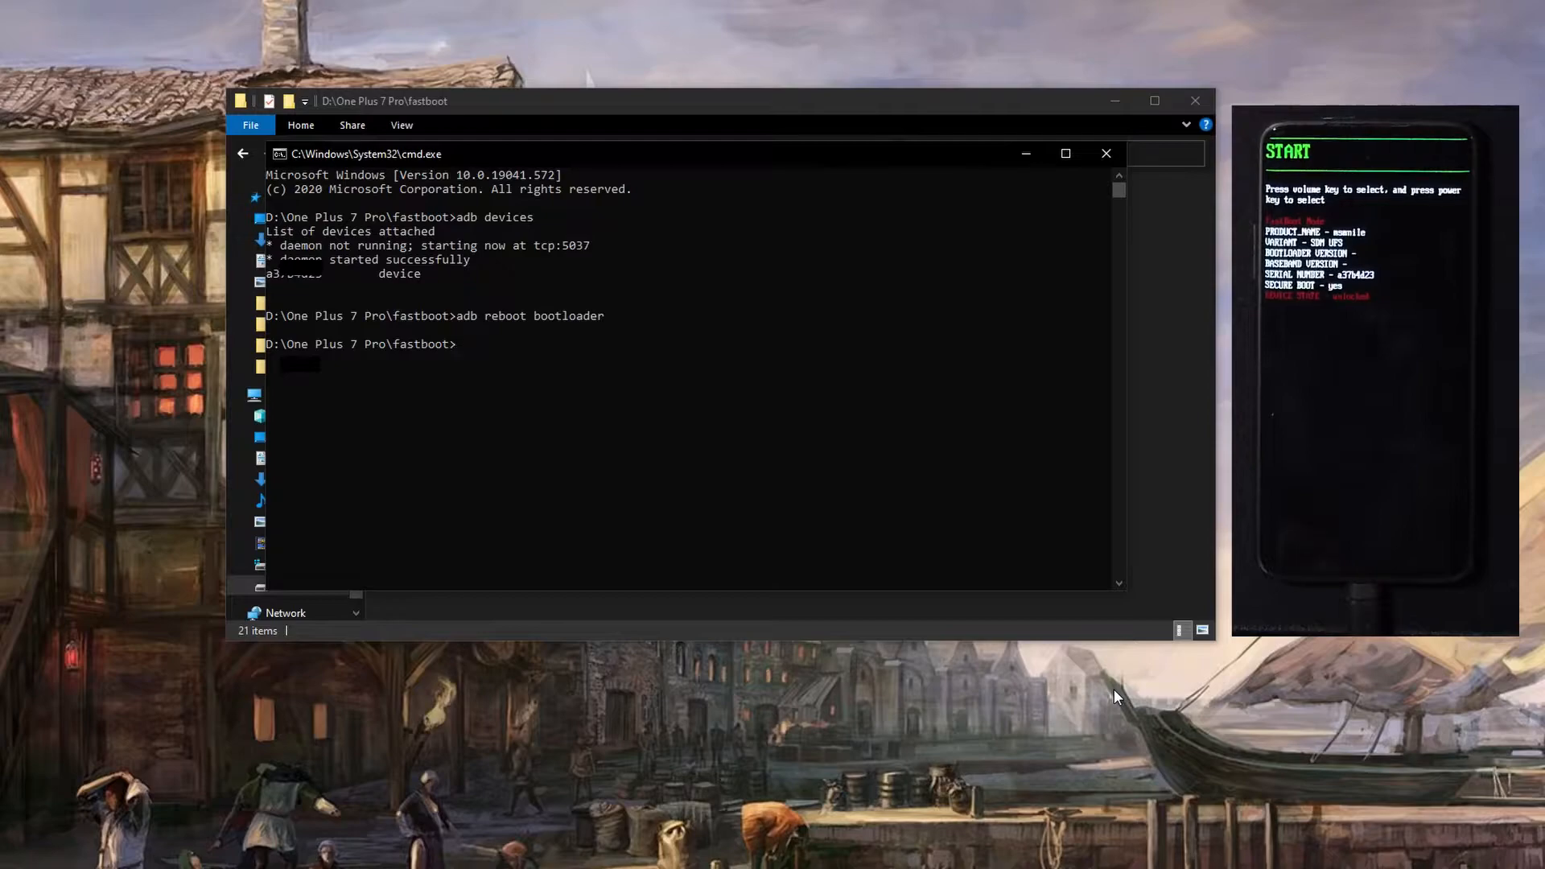
# Run 'fastboot devices' to confirm the phone is connected in fastboot mode.
pyautogui.write('fastboot')
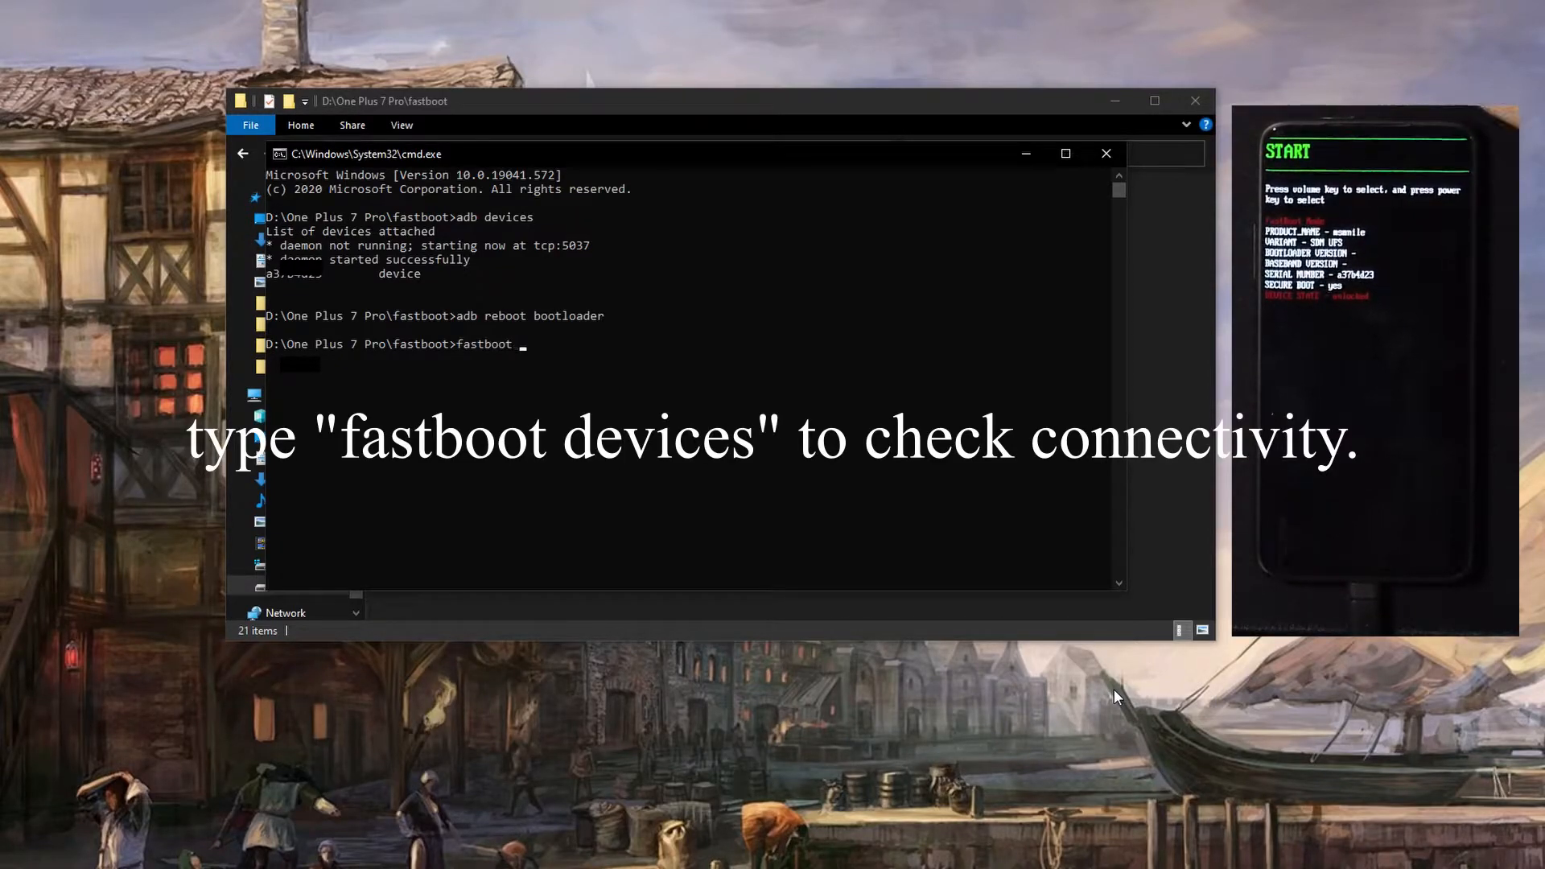
pyautogui.write('devices')
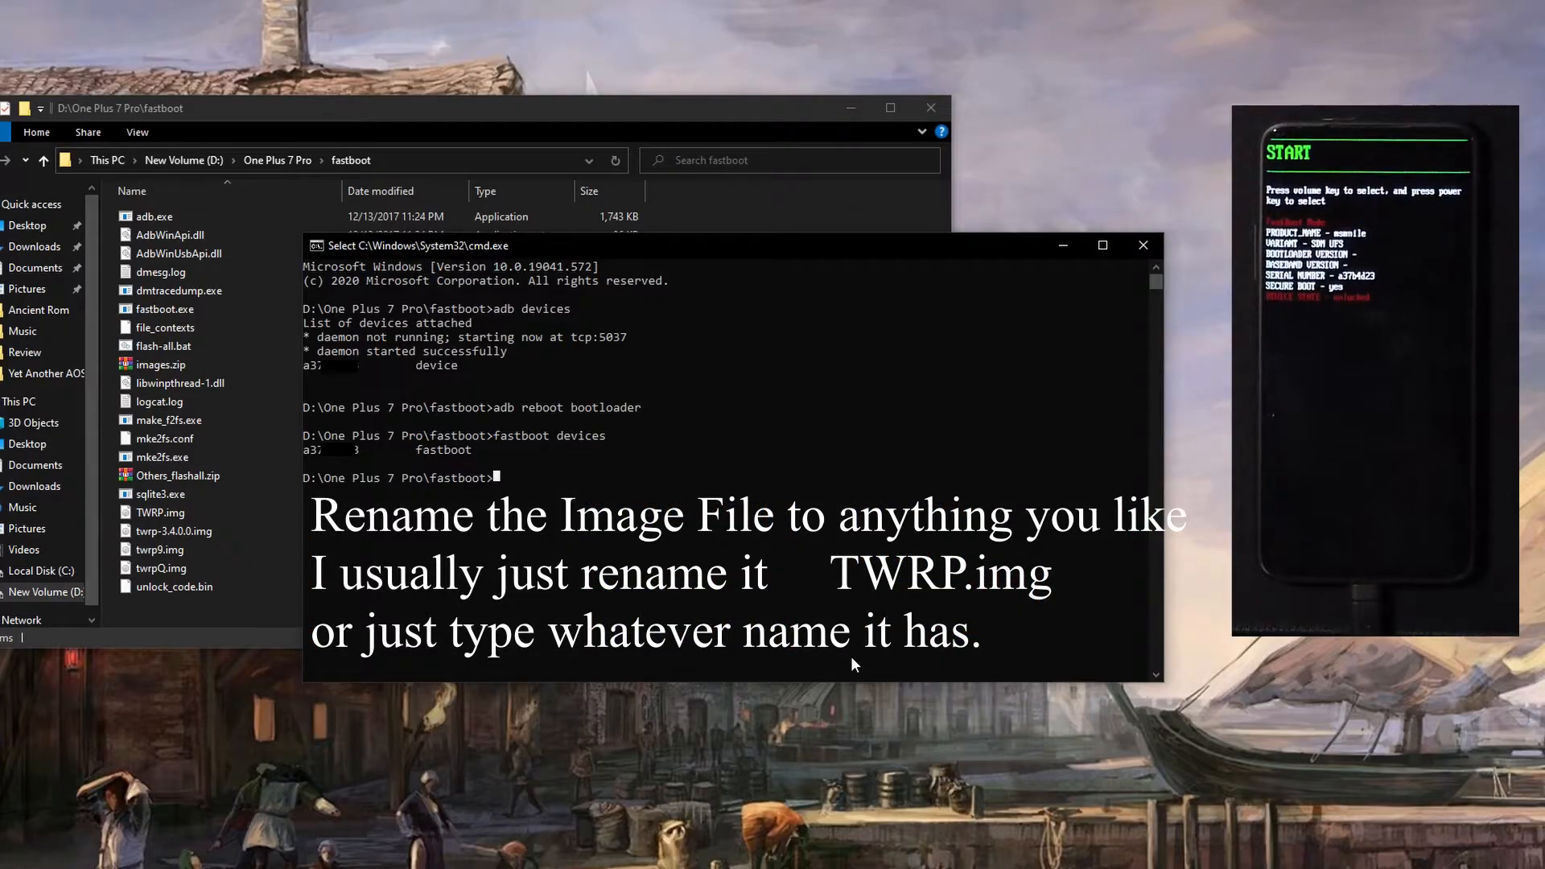
# Run 'fastboot boot twrp-3.4.0.0.img' to boot the phone into TWRP.
pyautogui.write('fast')
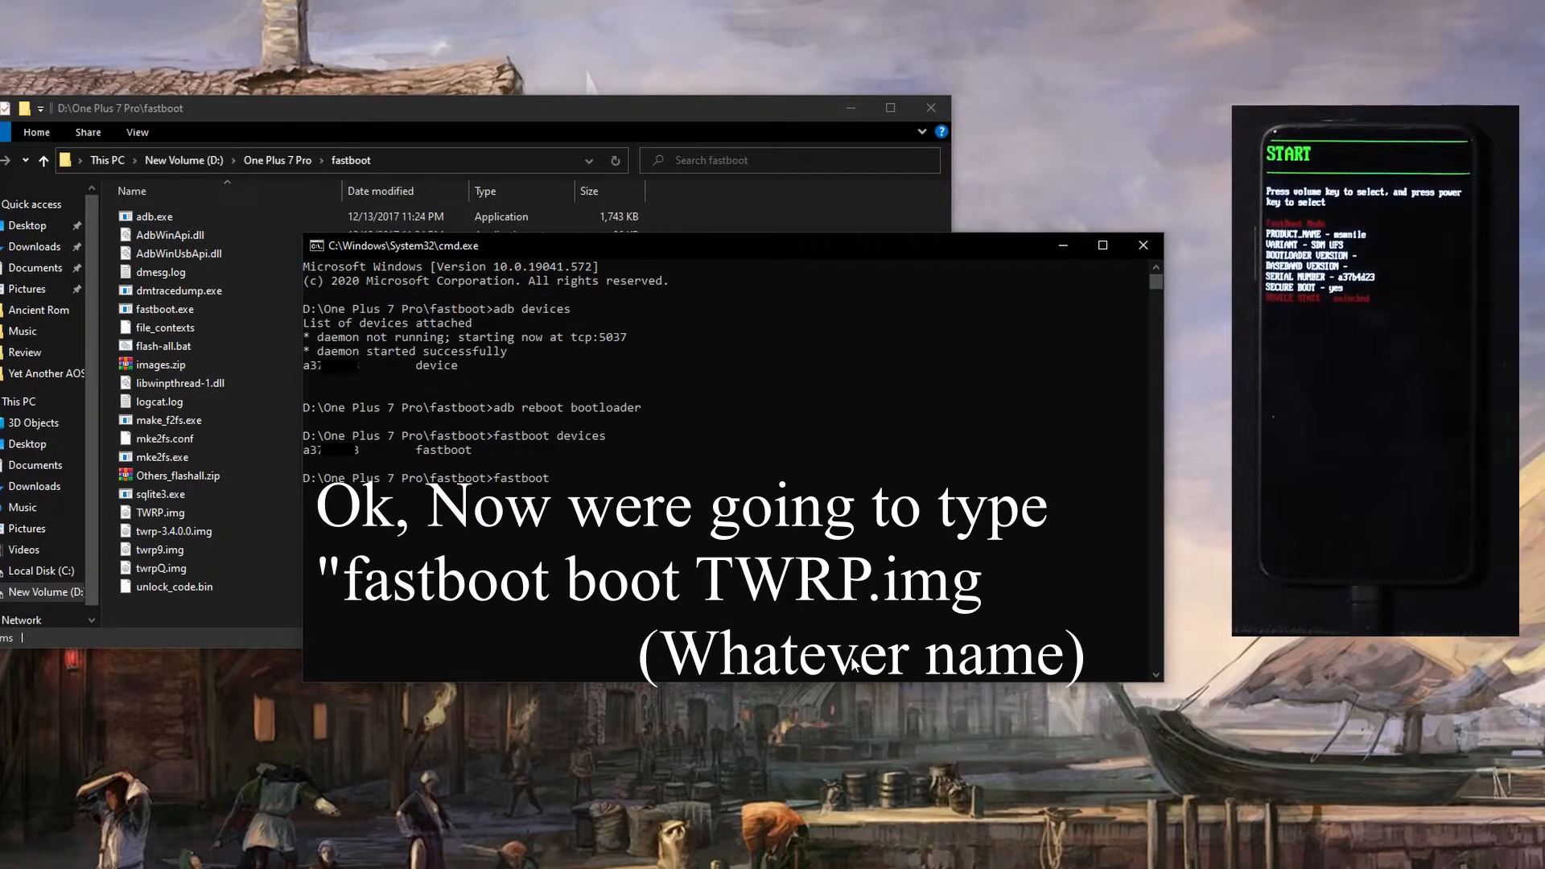
pyautogui.write('boot')
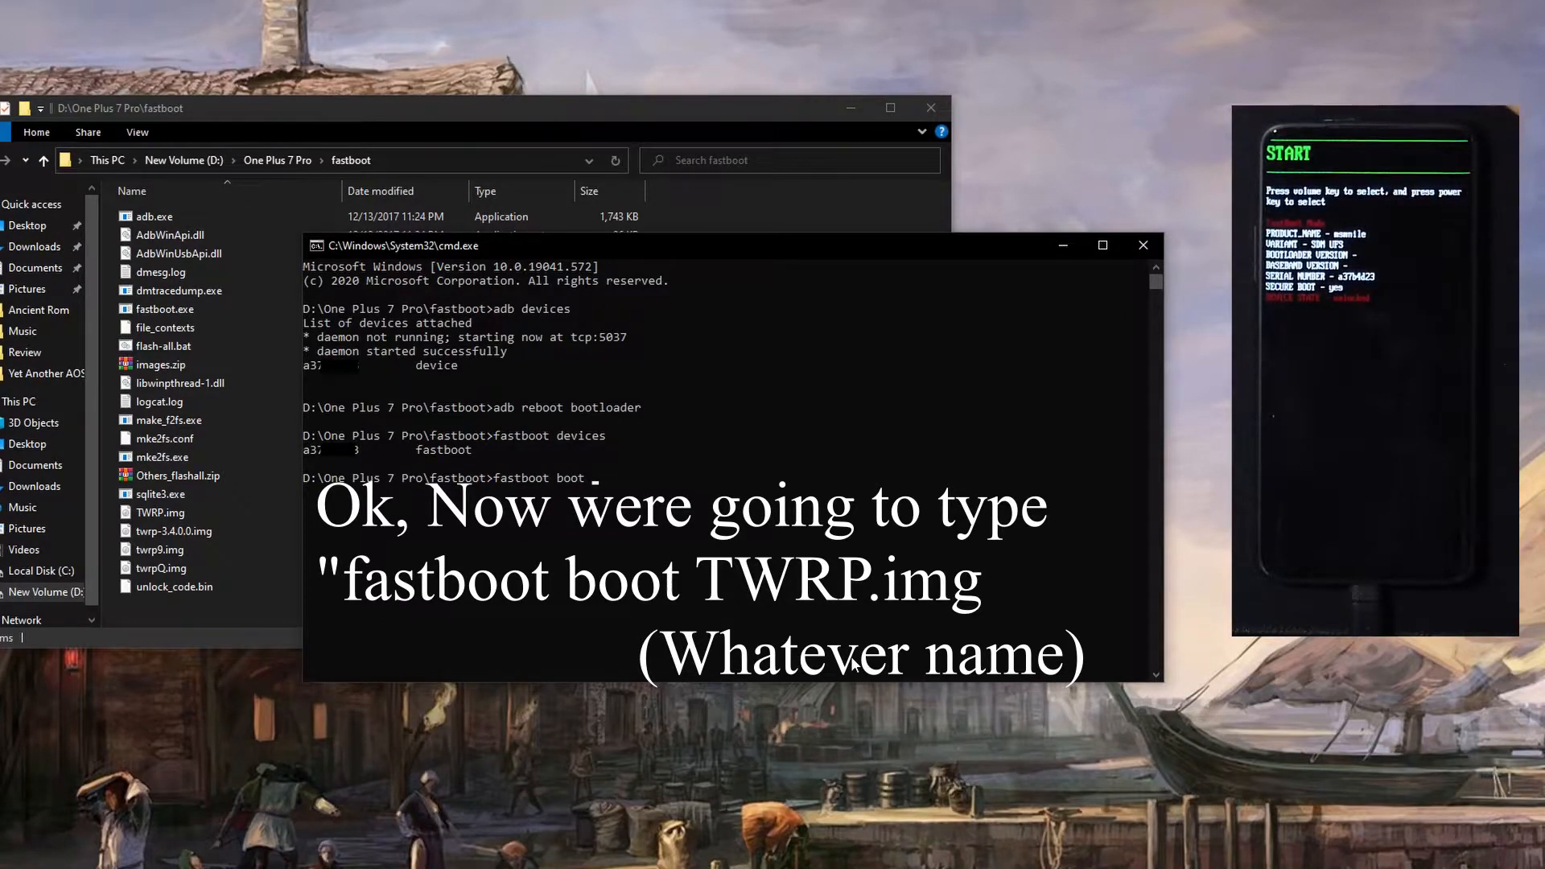
pyautogui.write('twrp-')
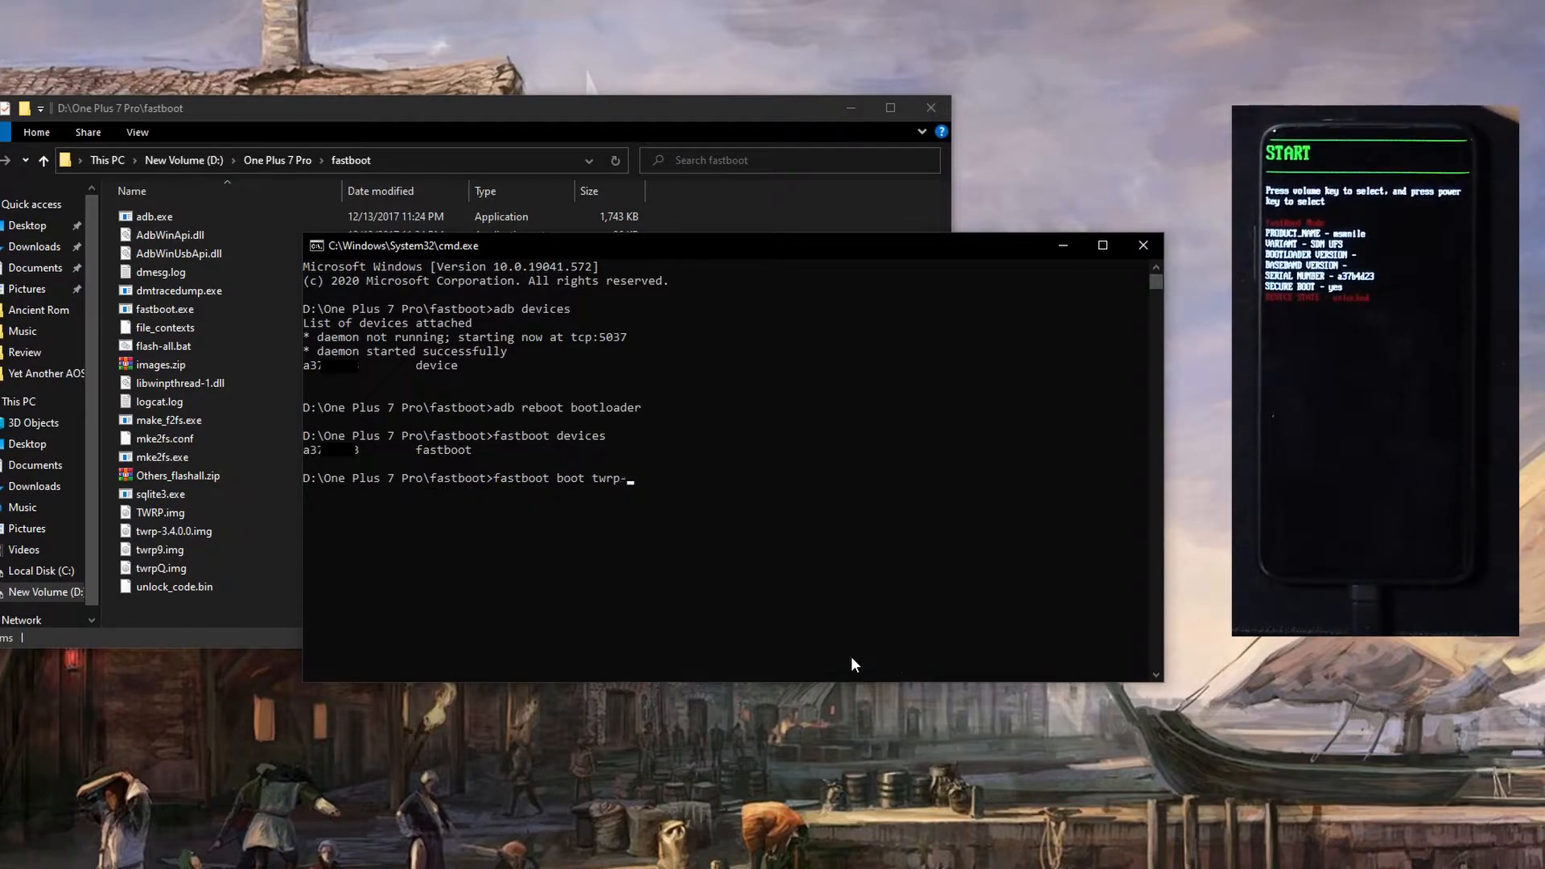
pyautogui.write('3')
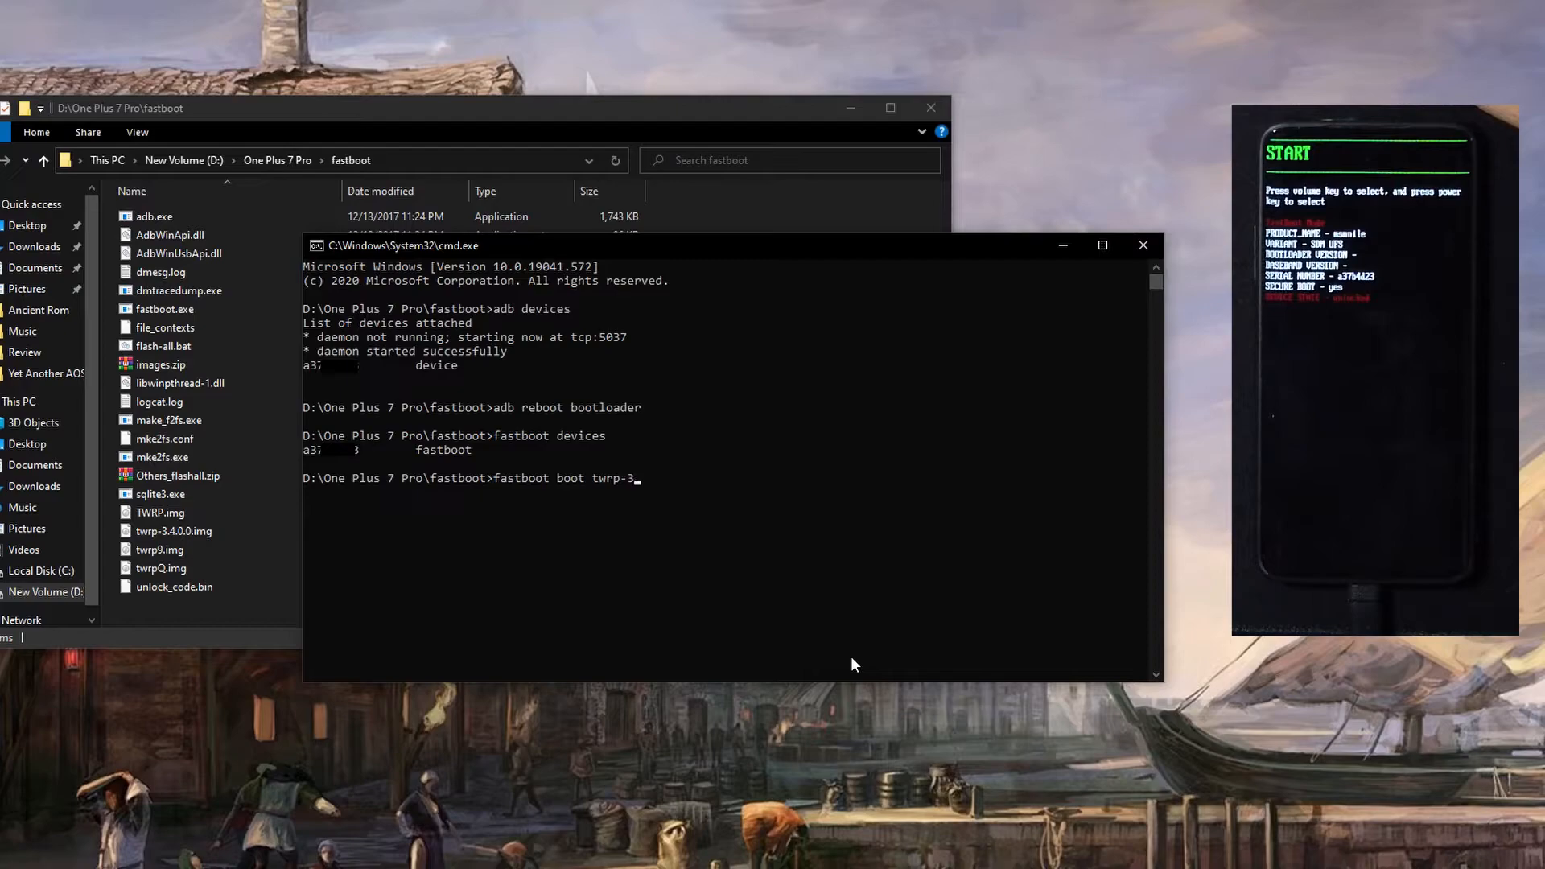
pyautogui.write('.4')
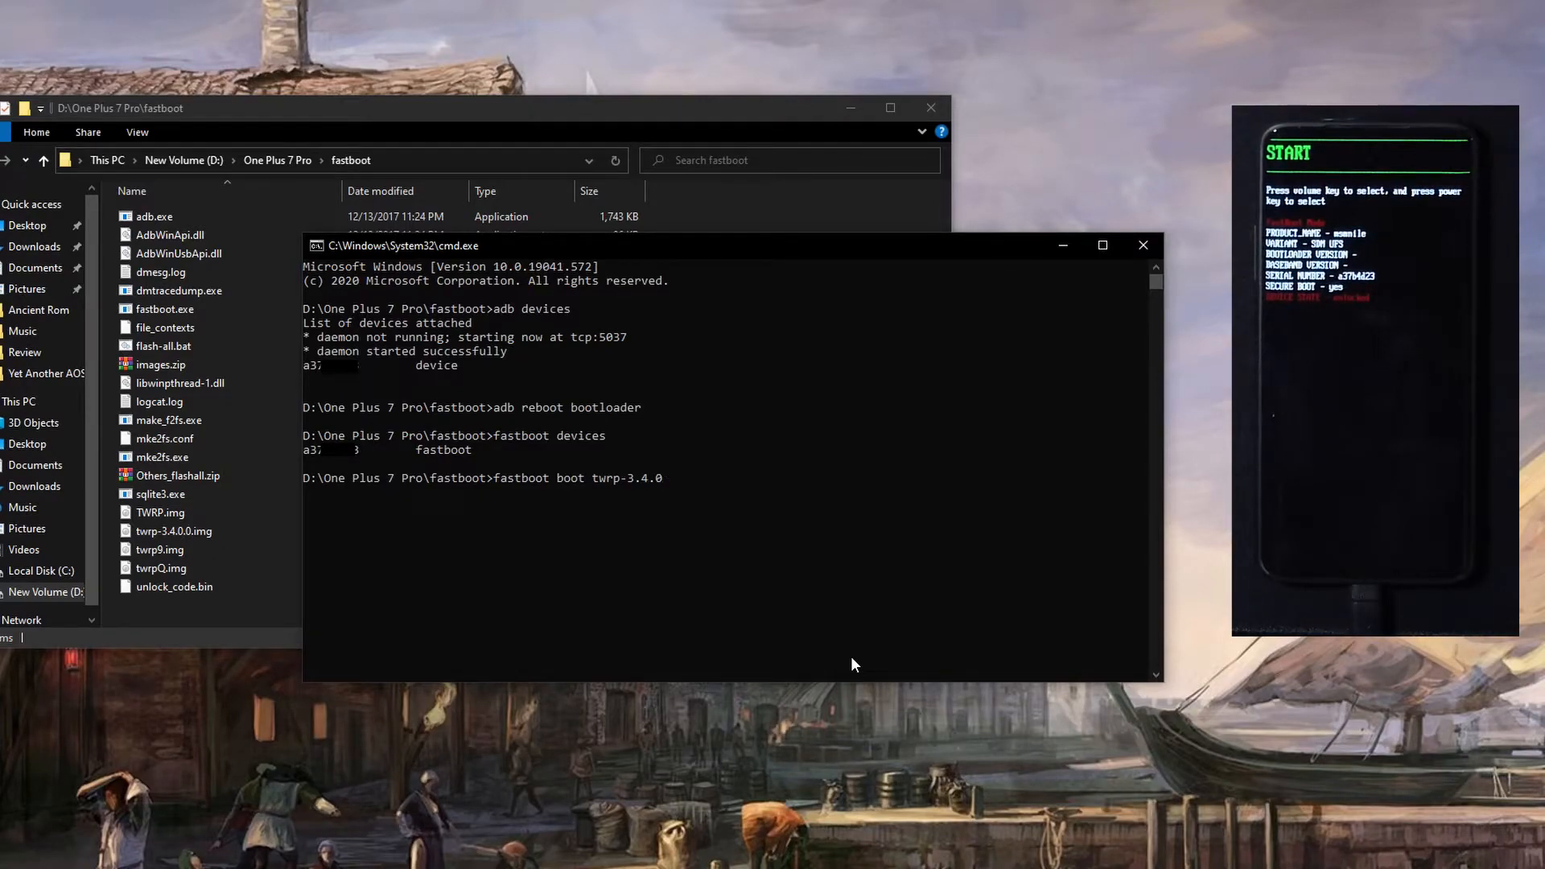
pyautogui.write('.0')
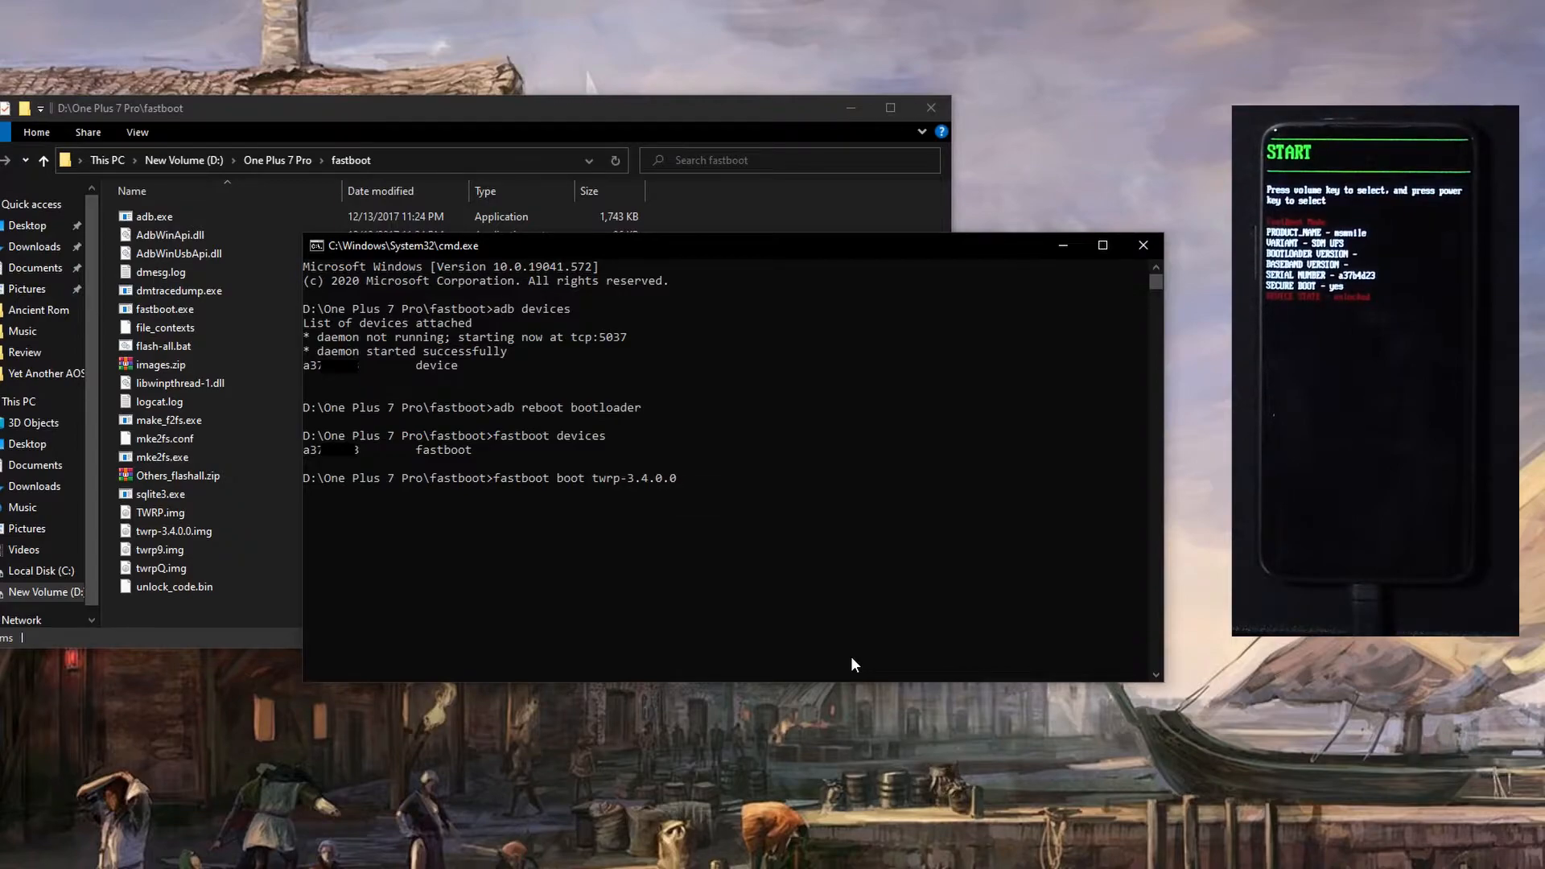
pyautogui.write('.img')
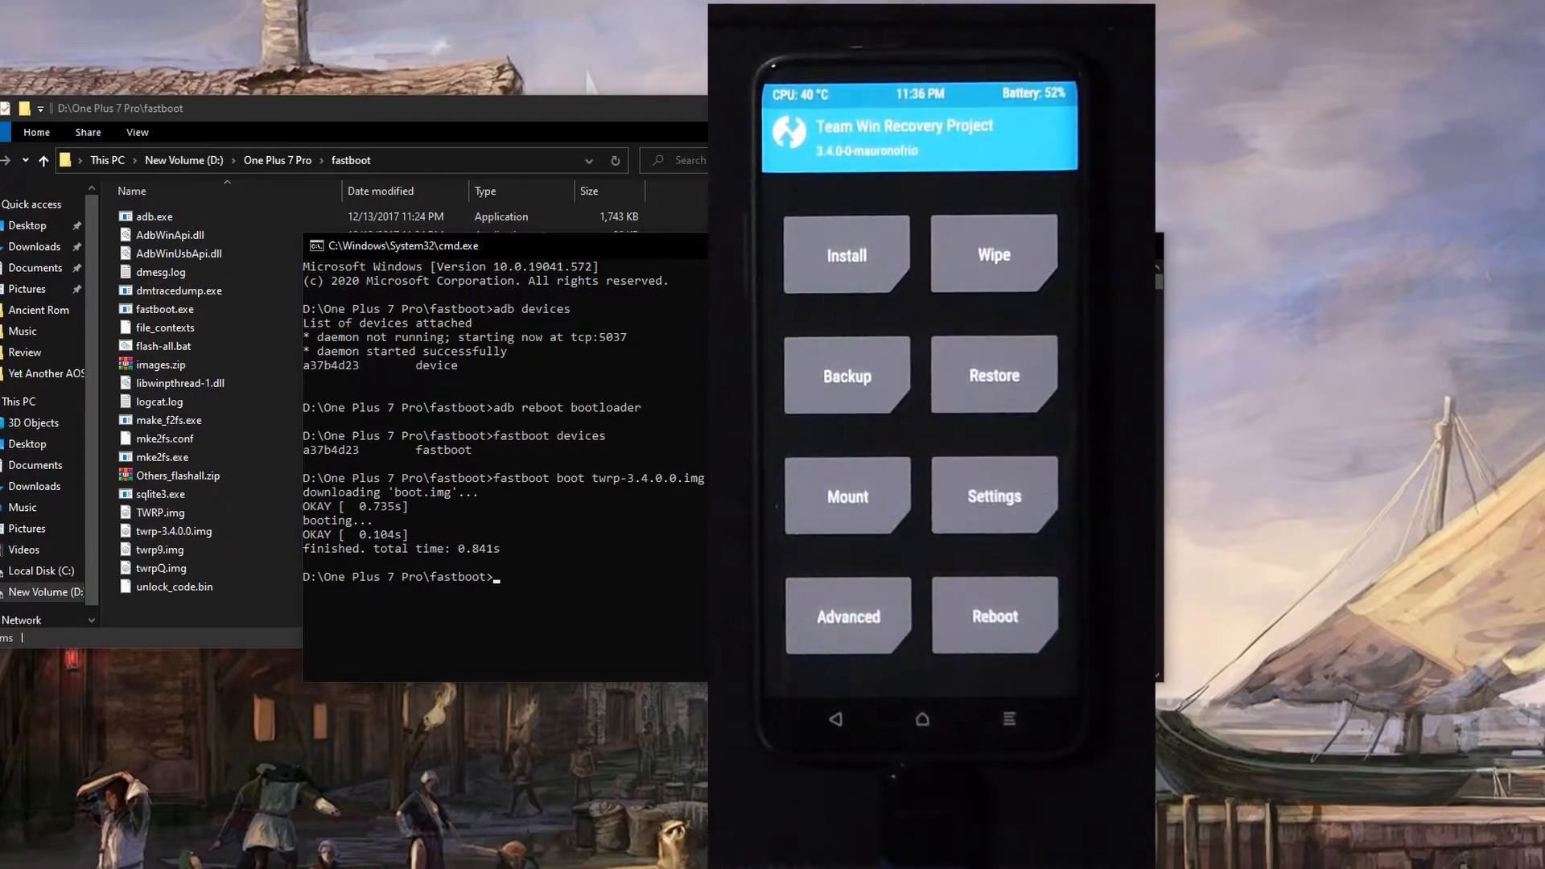
# Select the lineage-18.0 ROM zip for installation in TWRP.
pyautogui.click(993, 254)
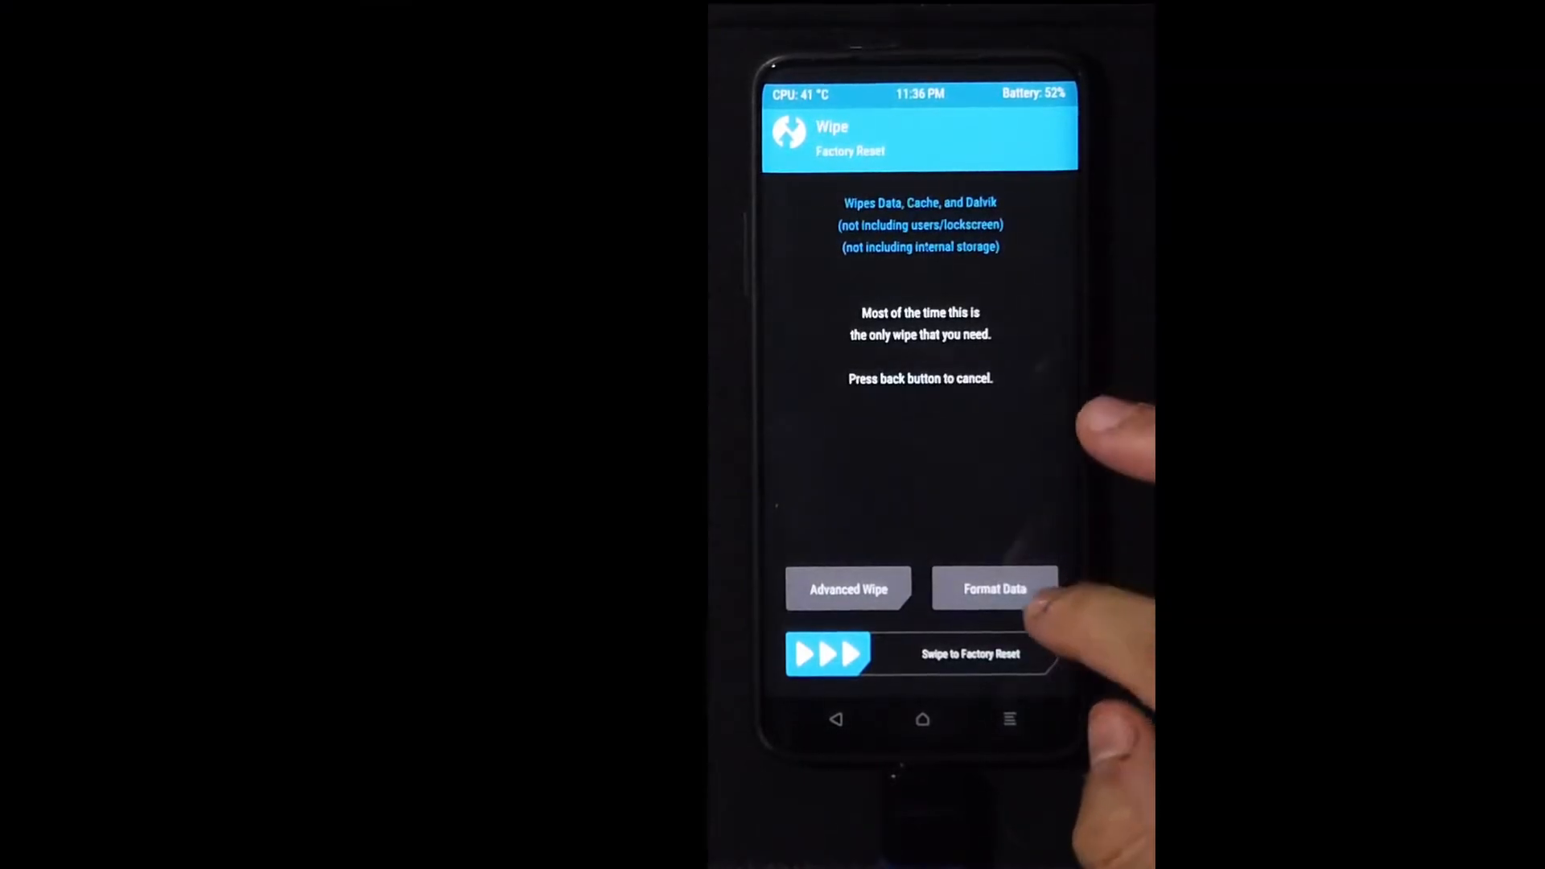
pyautogui.click(995, 588)
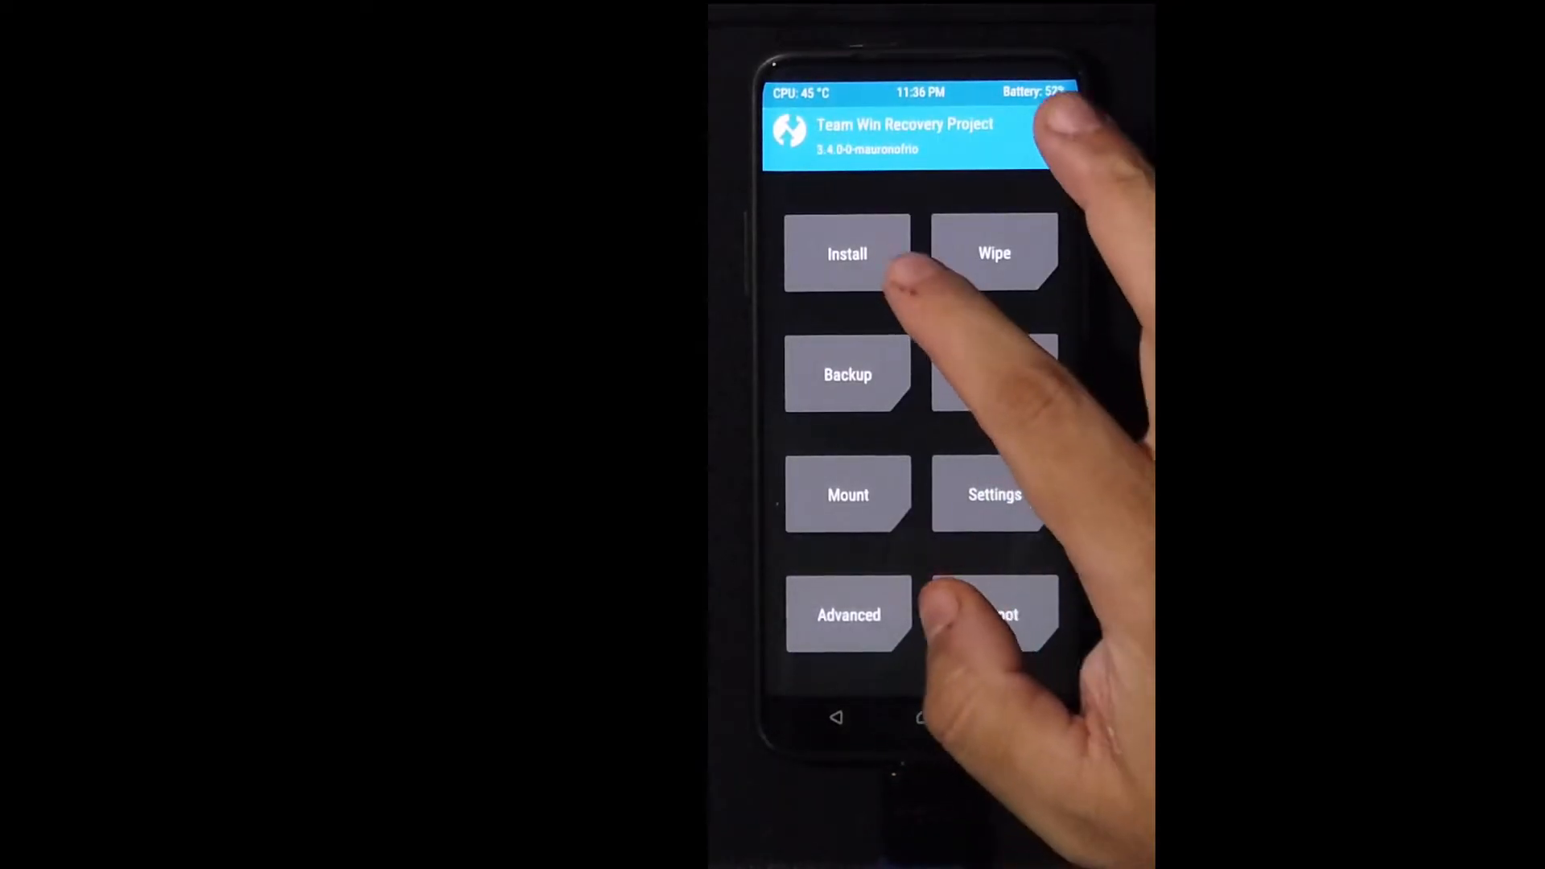
pyautogui.click(847, 254)
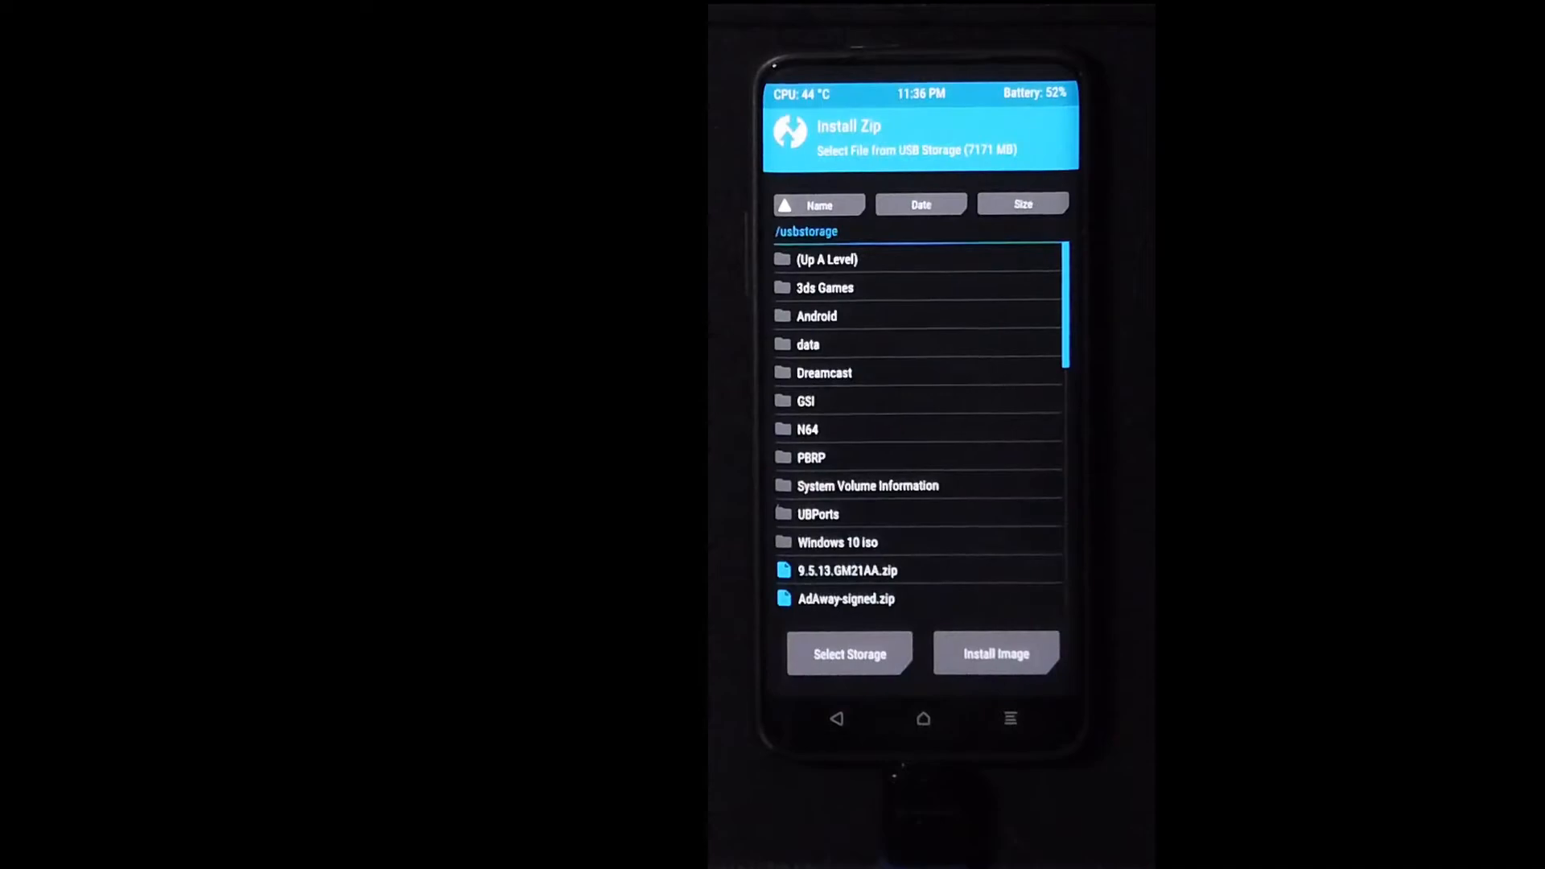
pyautogui.scroll(-3)
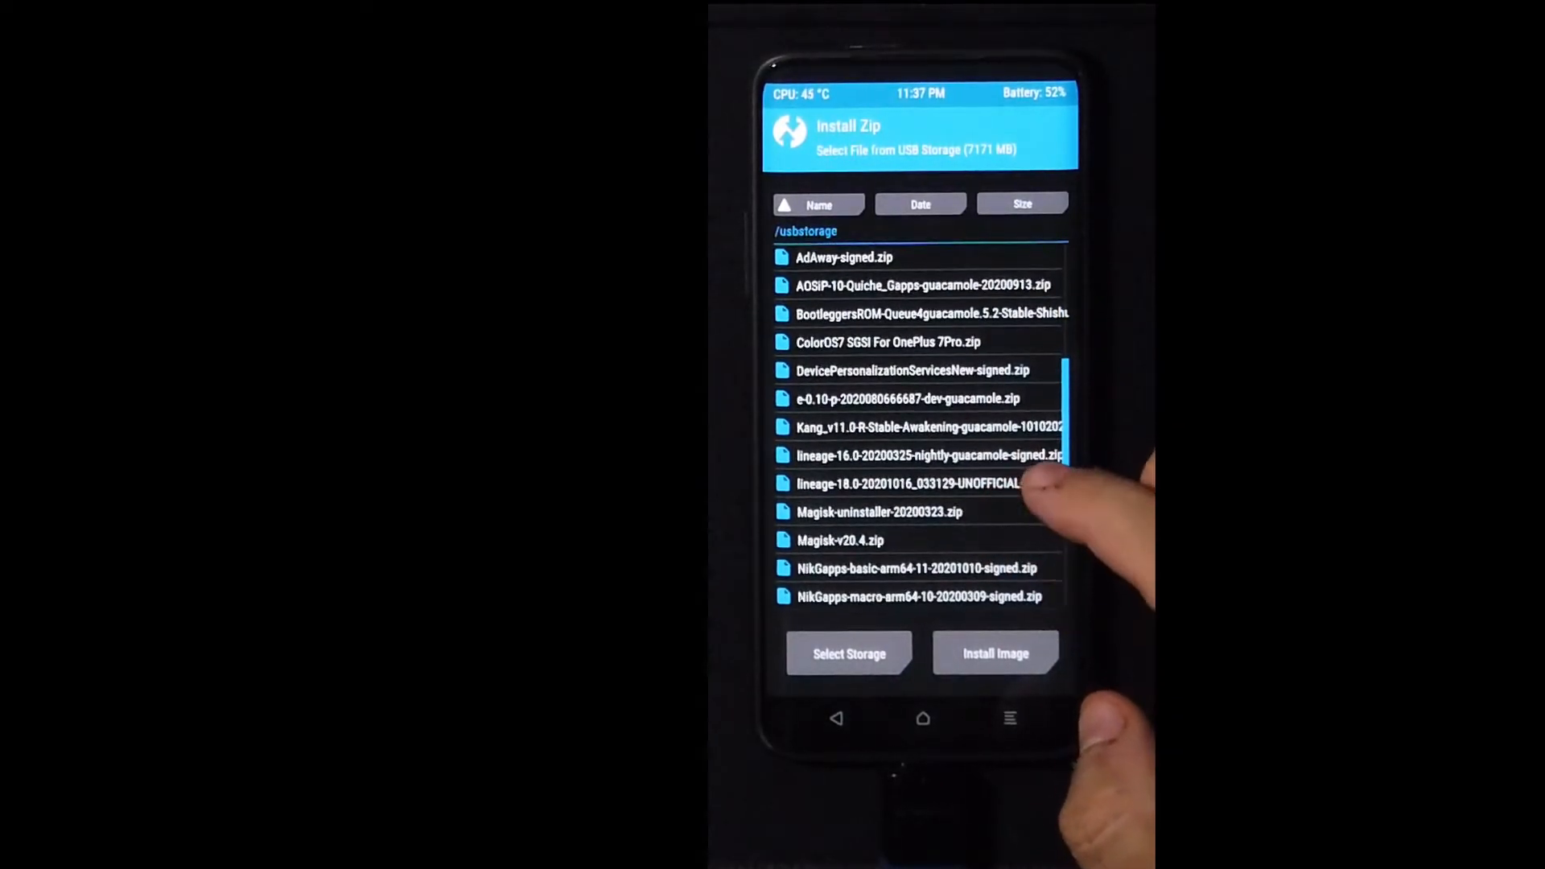
pyautogui.click(907, 483)
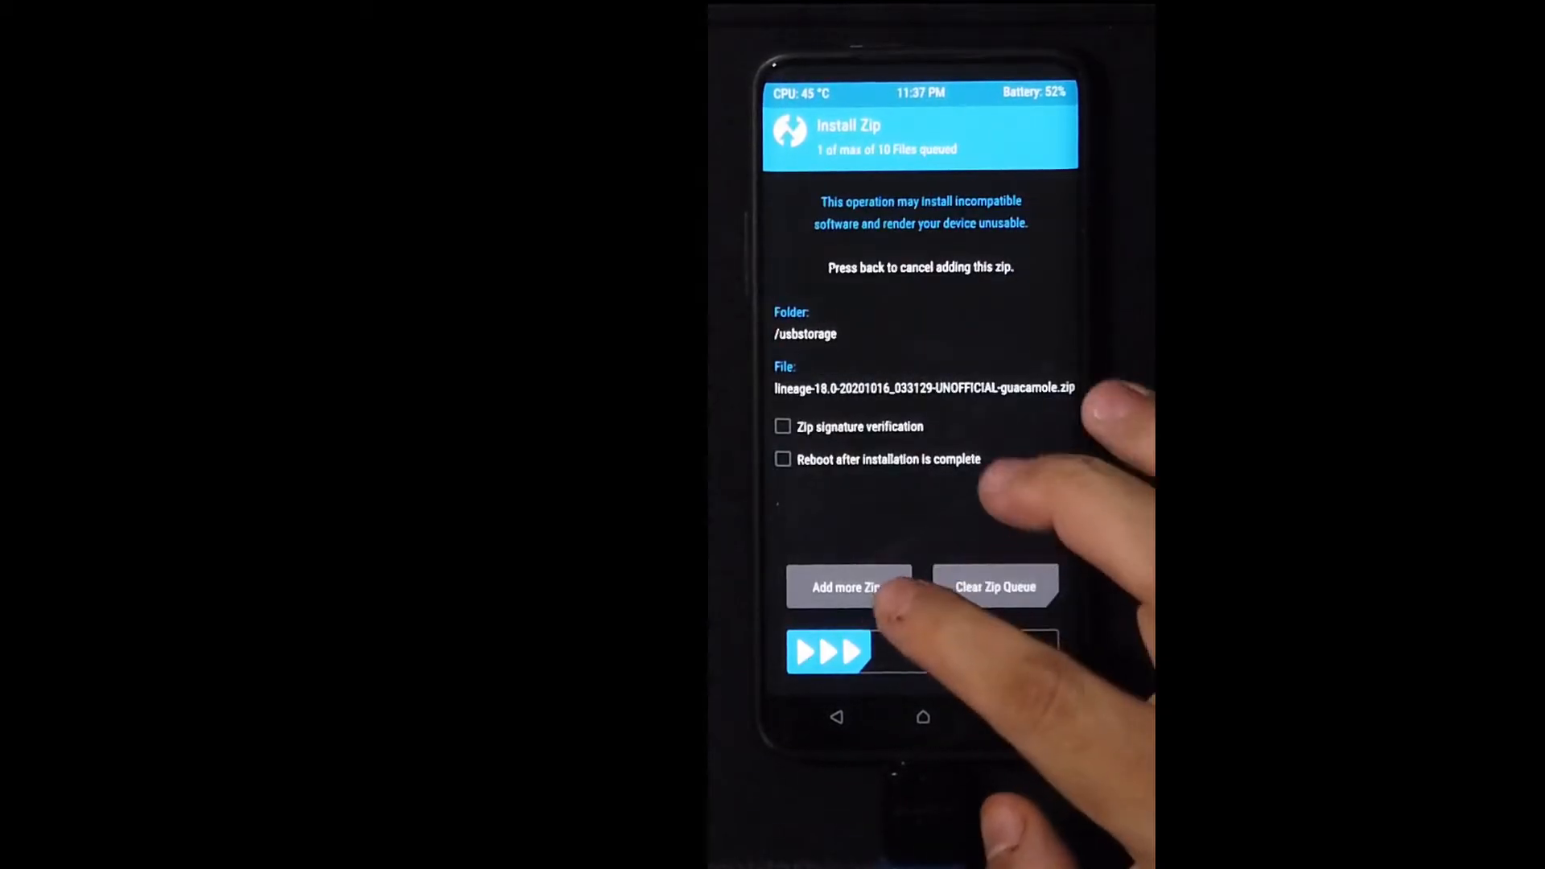
# Add the PBRP-guacamole-3.0.0 zip as a second queued file.
pyautogui.click(848, 586)
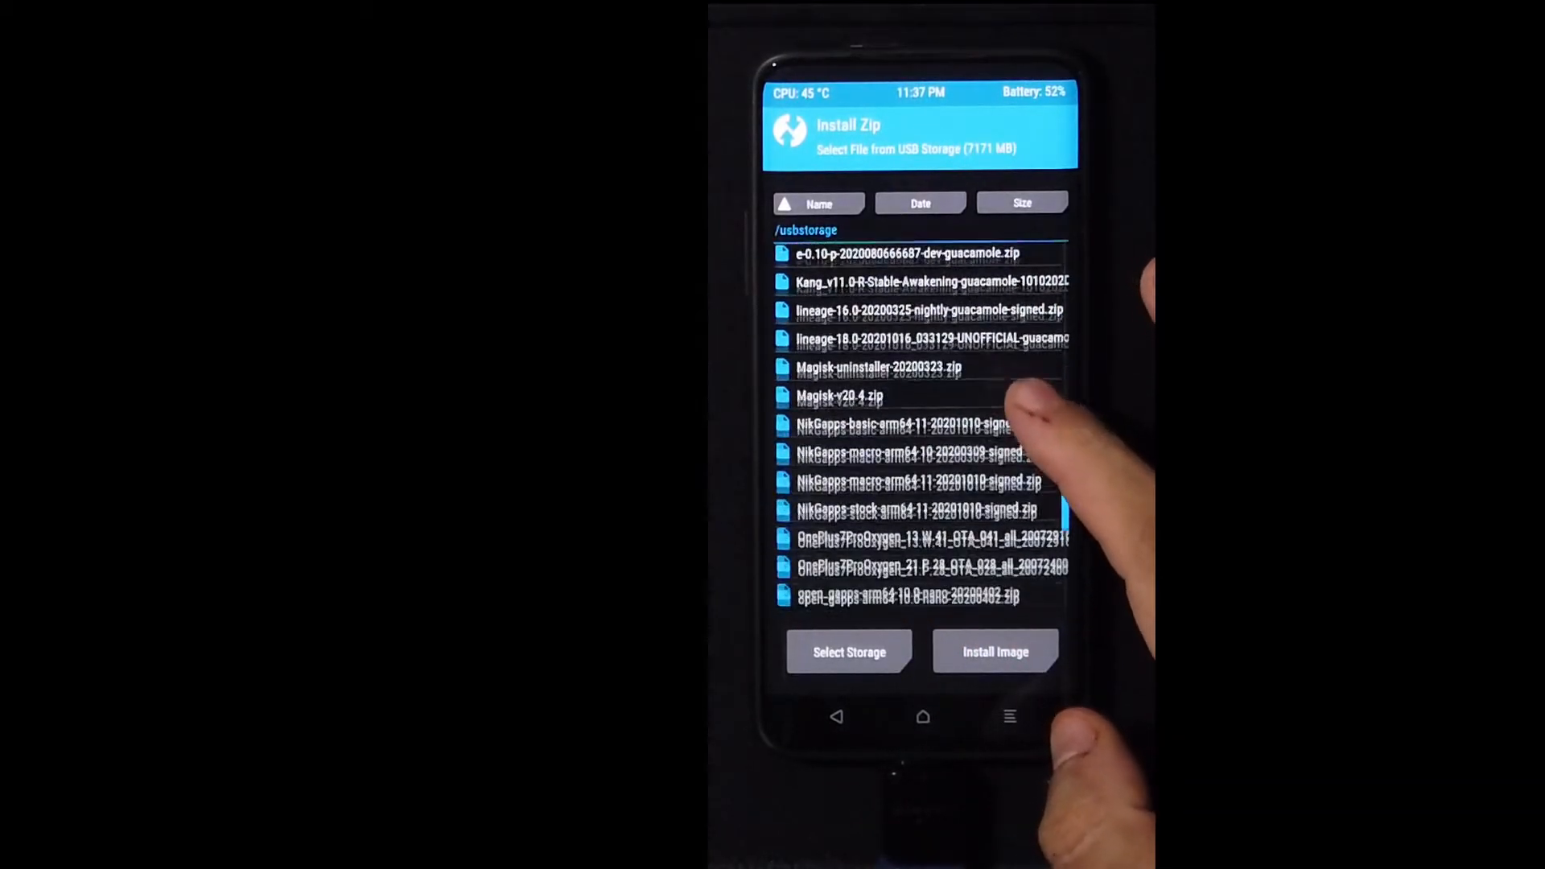
pyautogui.scroll(-3)
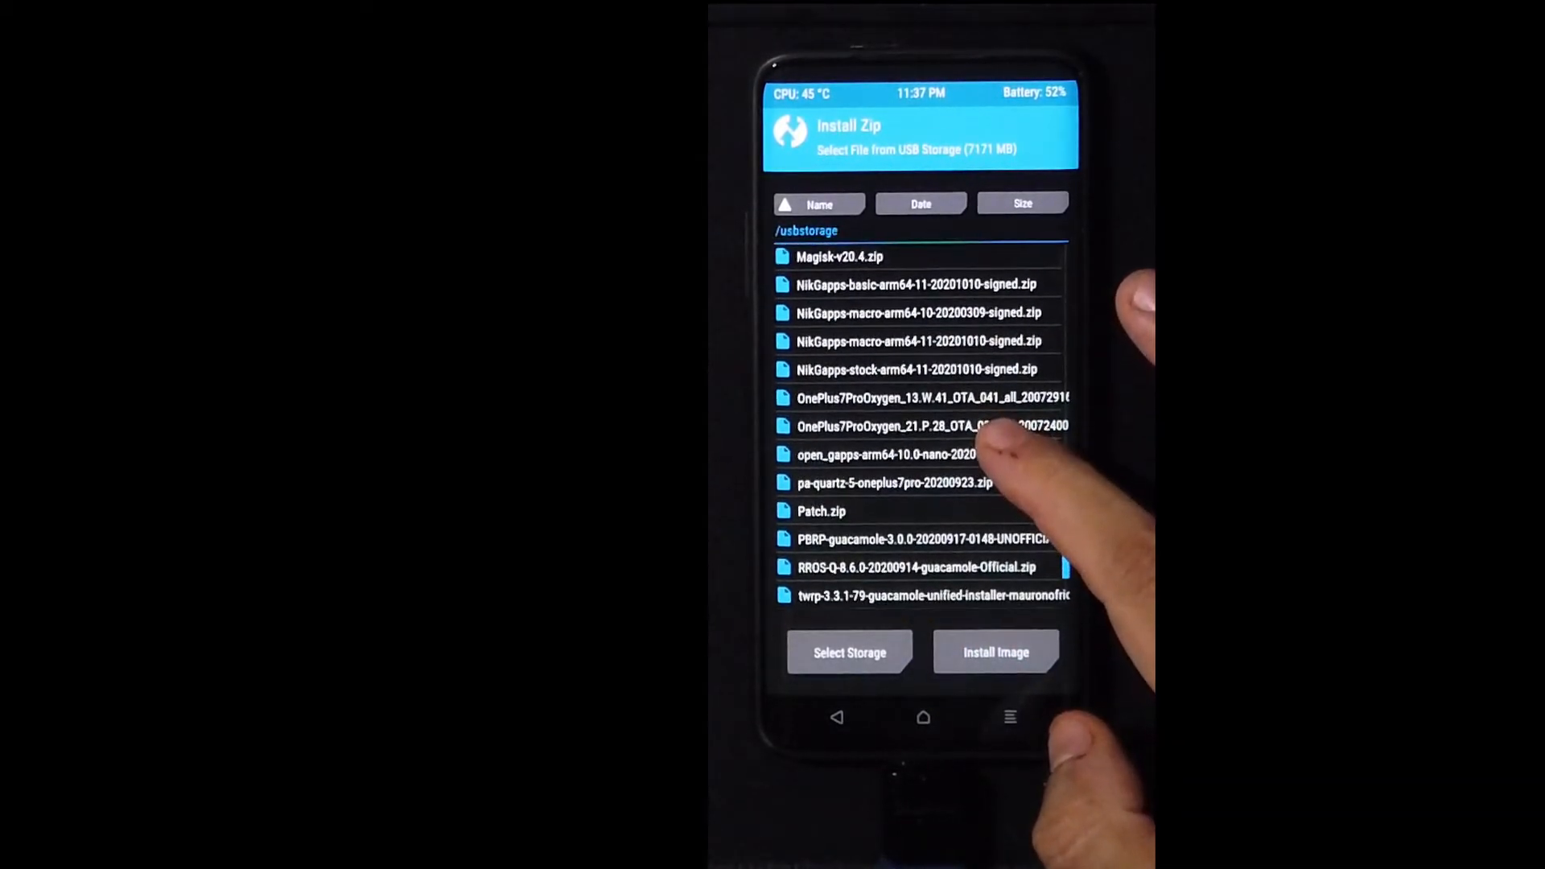
pyautogui.click(934, 539)
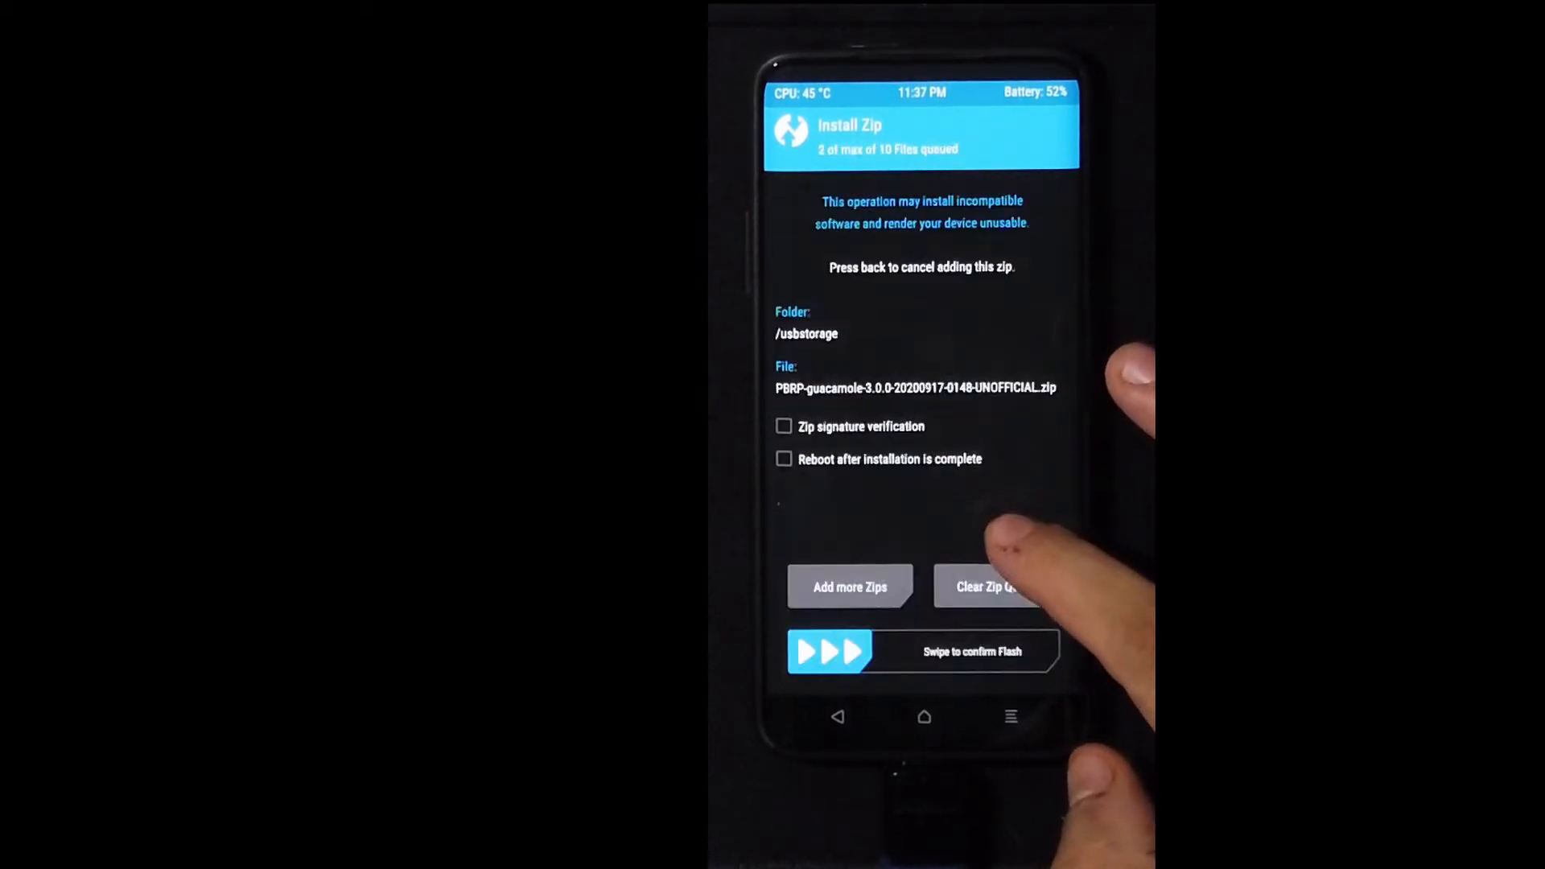
# Swipe to flash both zips and choose Keep Read Only in PBRP.
pyautogui.moveTo(828, 650); pyautogui.dragTo(867, 652)
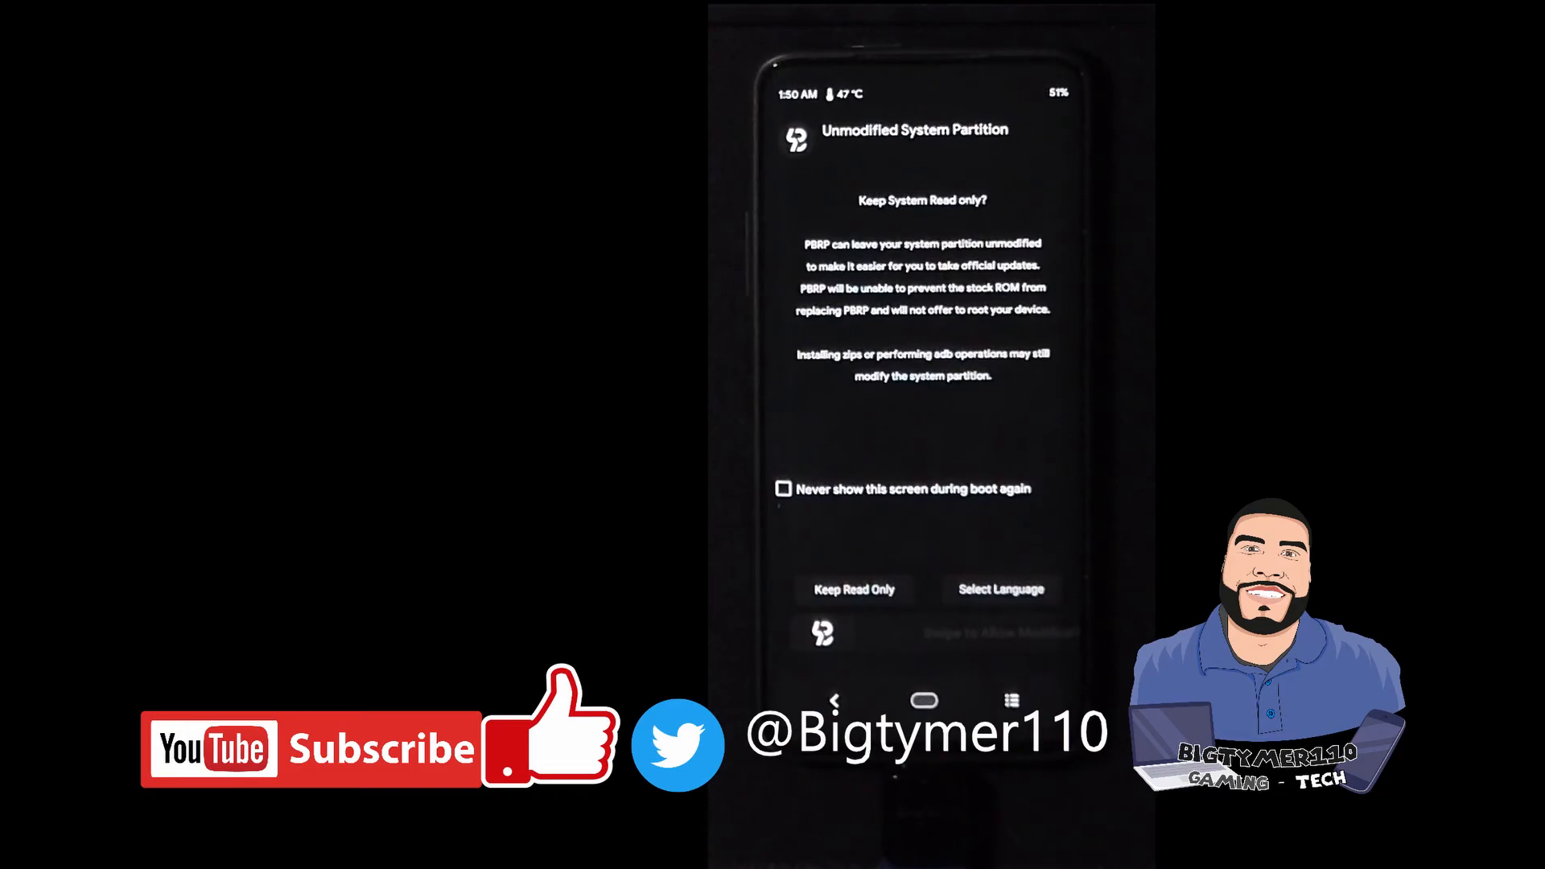
pyautogui.click(853, 588)
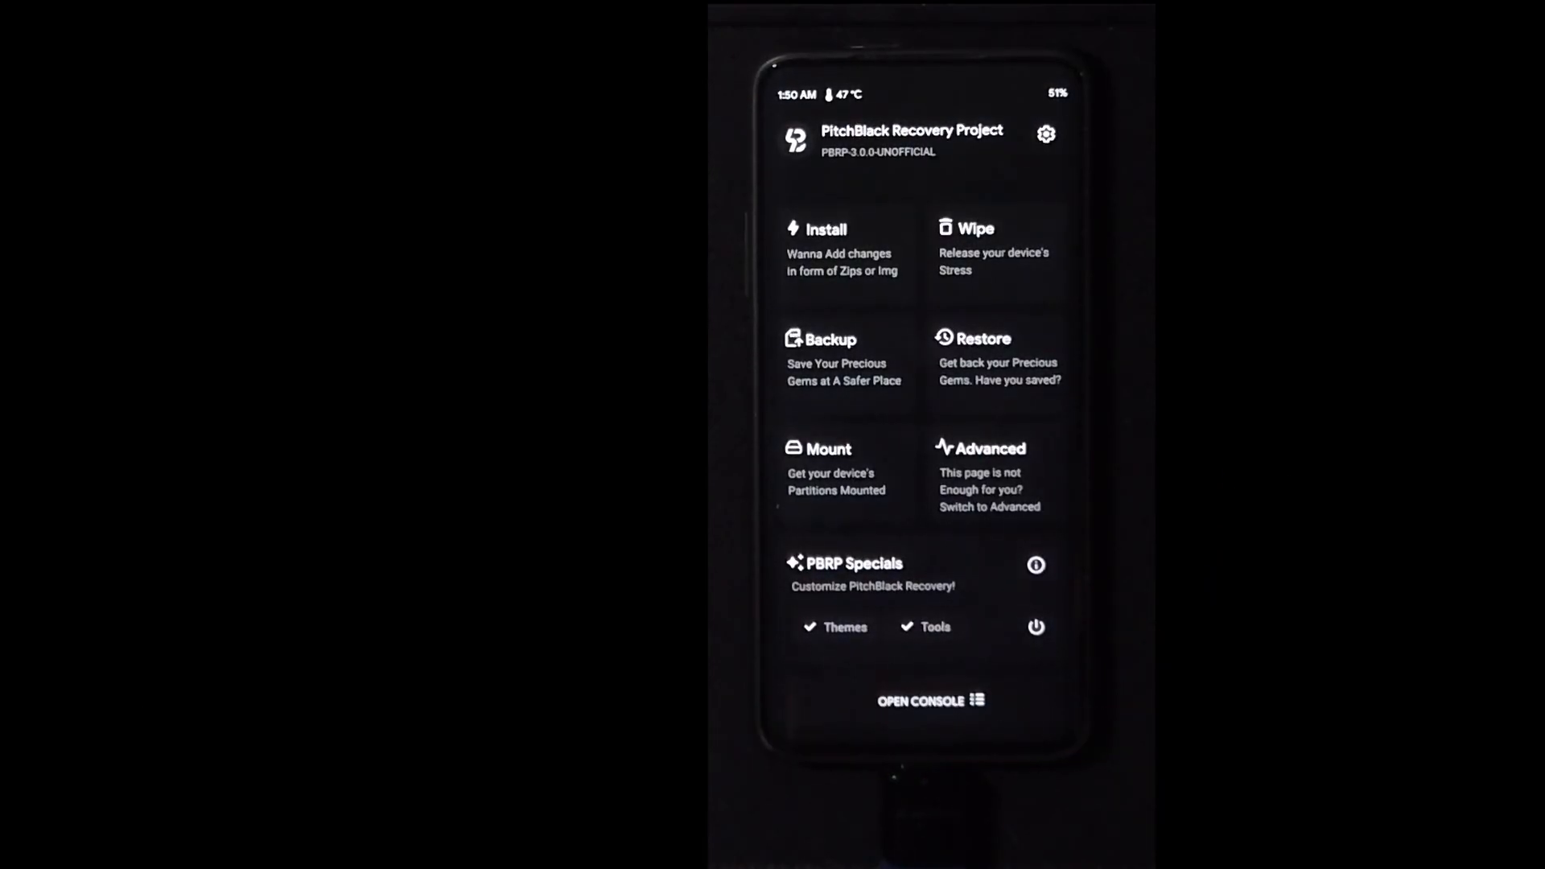